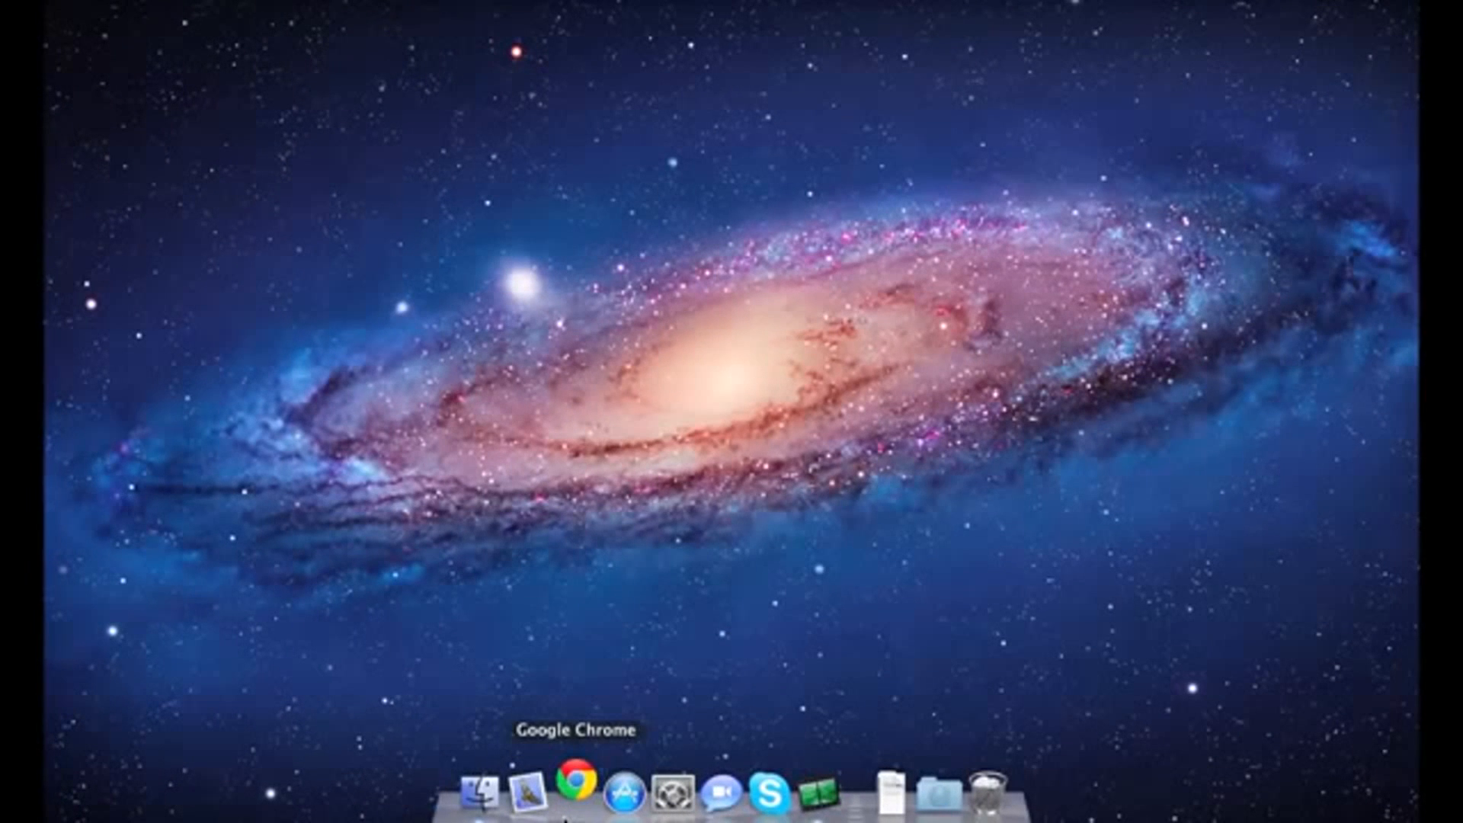
# Step: Launch Chrome and load the Ubiquiti Networks home page at ubnt.com
pyautogui.click(572, 792)
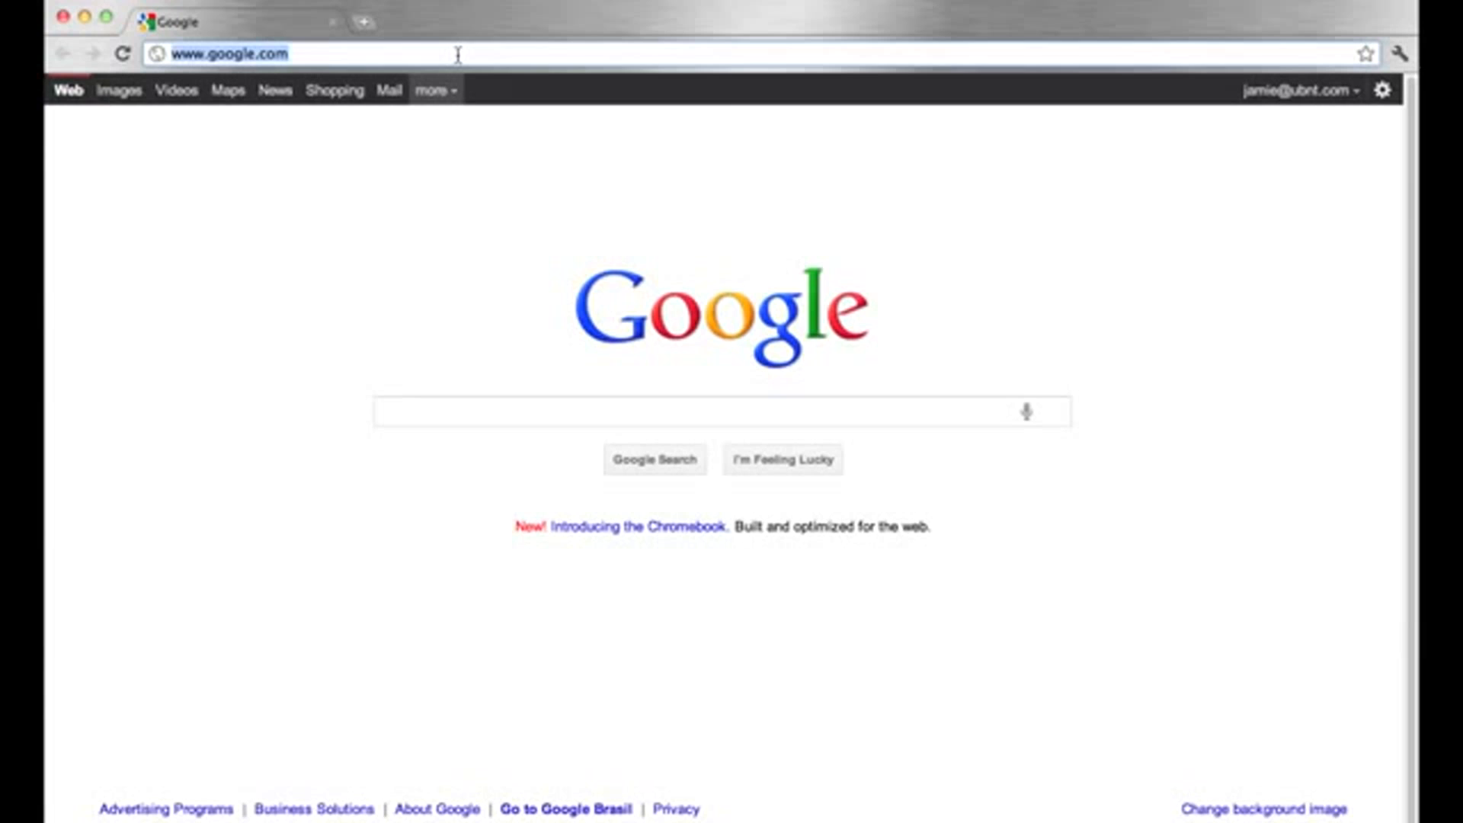
pyautogui.write('ubnt.com')
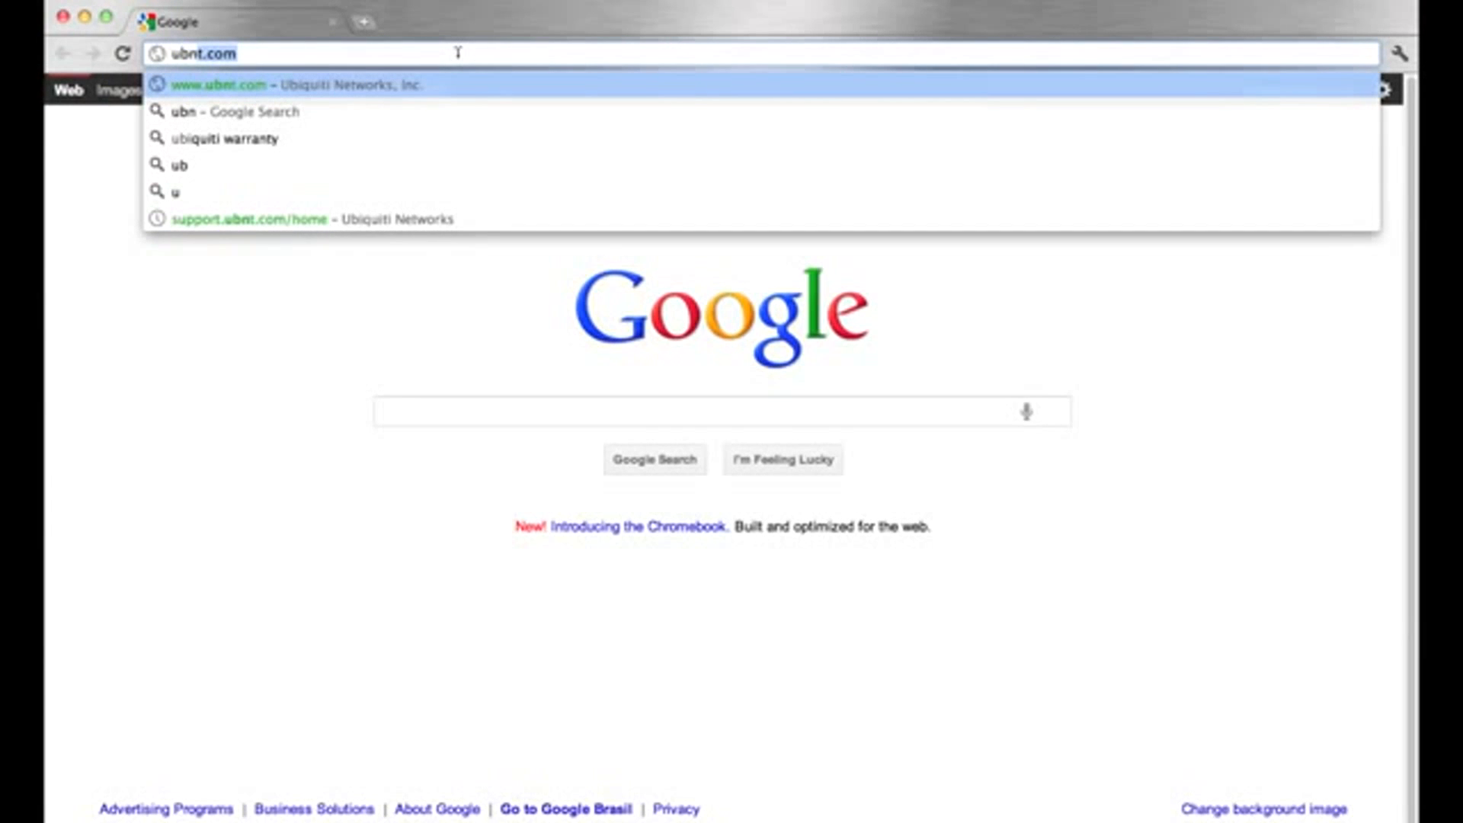
pyautogui.write('ubnt.com')
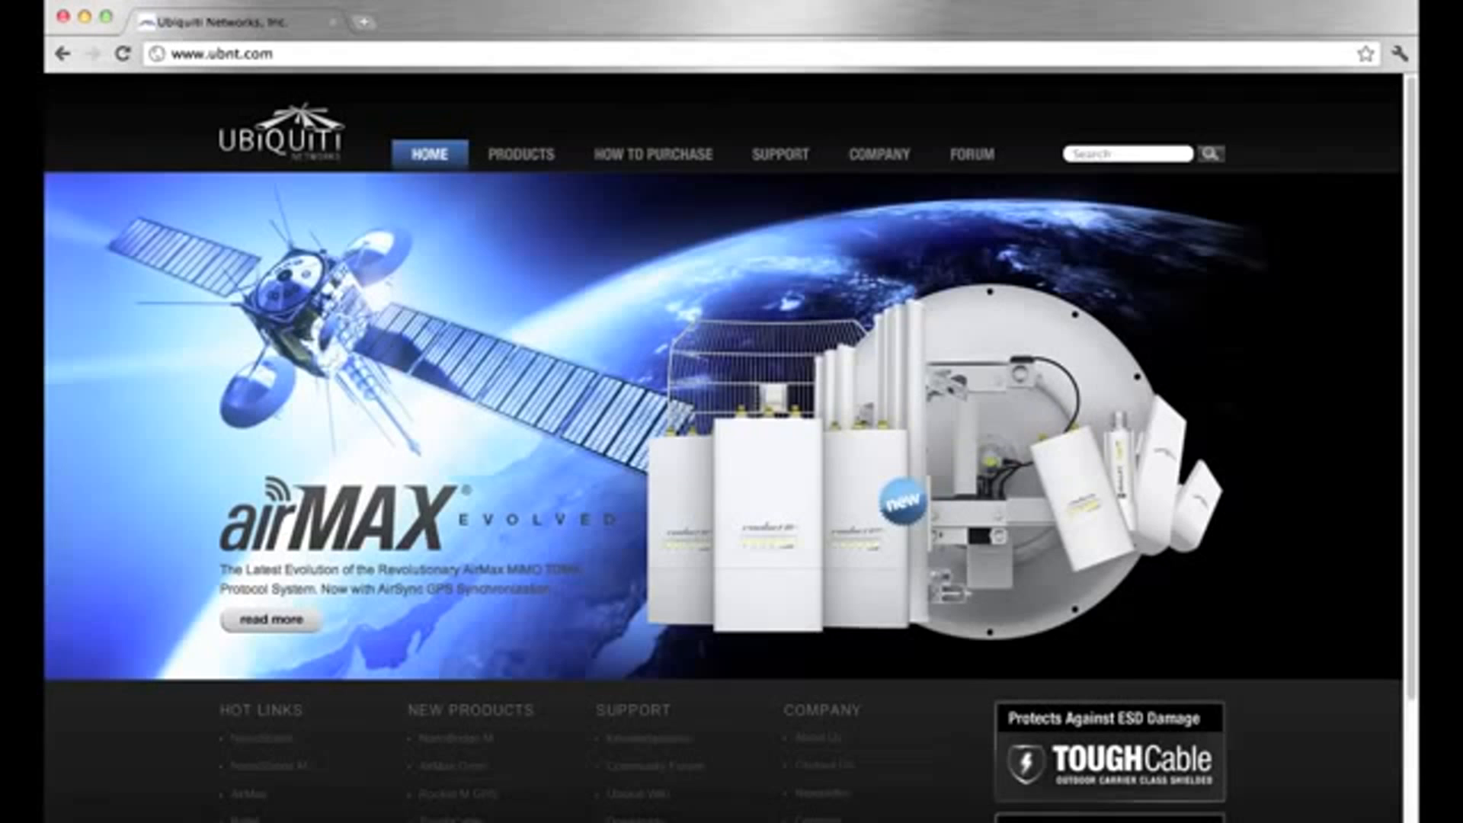
pyautogui.moveTo(781, 47)
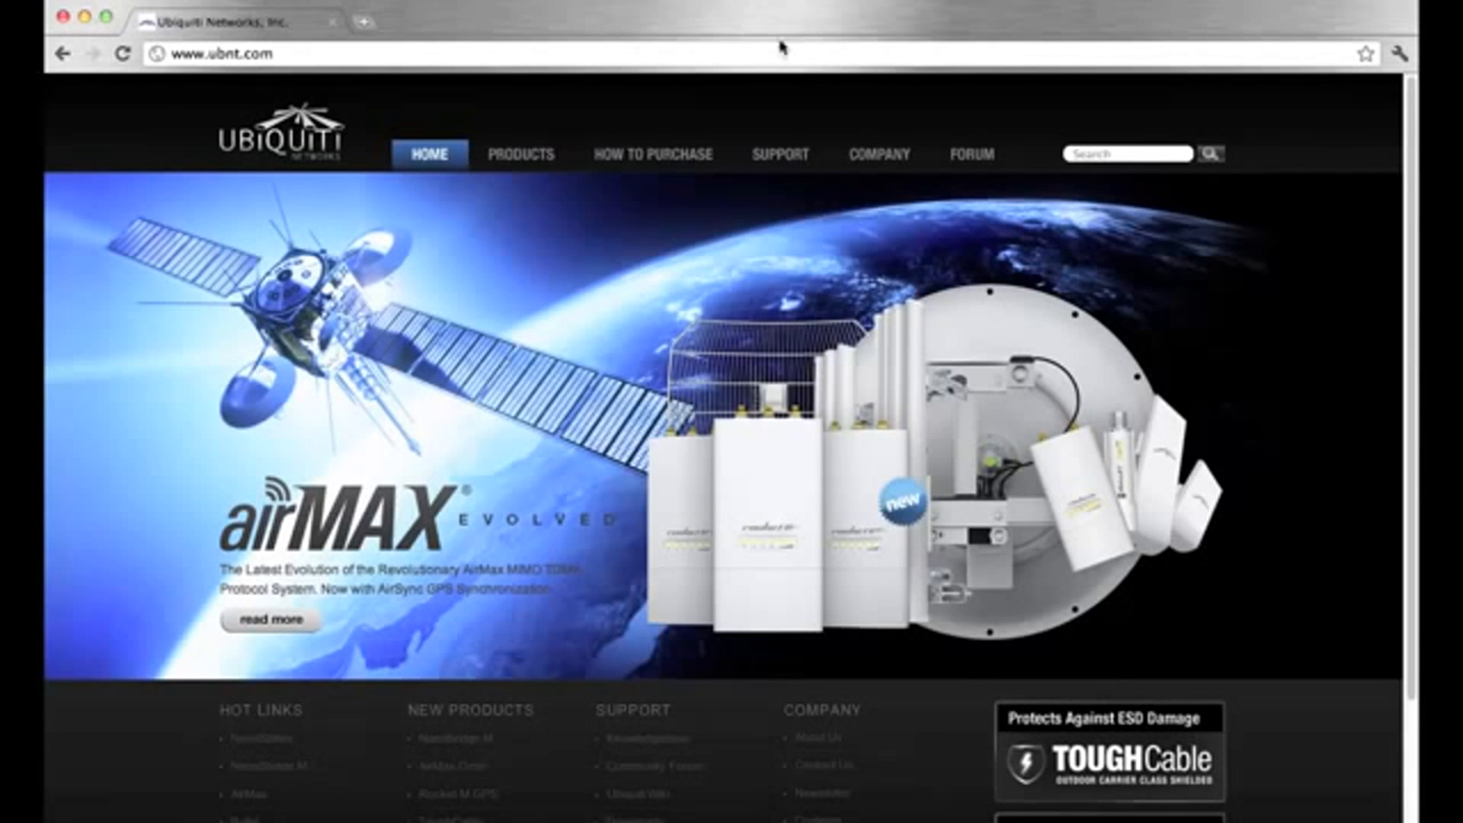
# Step: From SUPPORT > Downloads > Utilities, download the Discovery Tool v2.3 (all platforms) zip
pyautogui.click(780, 153)
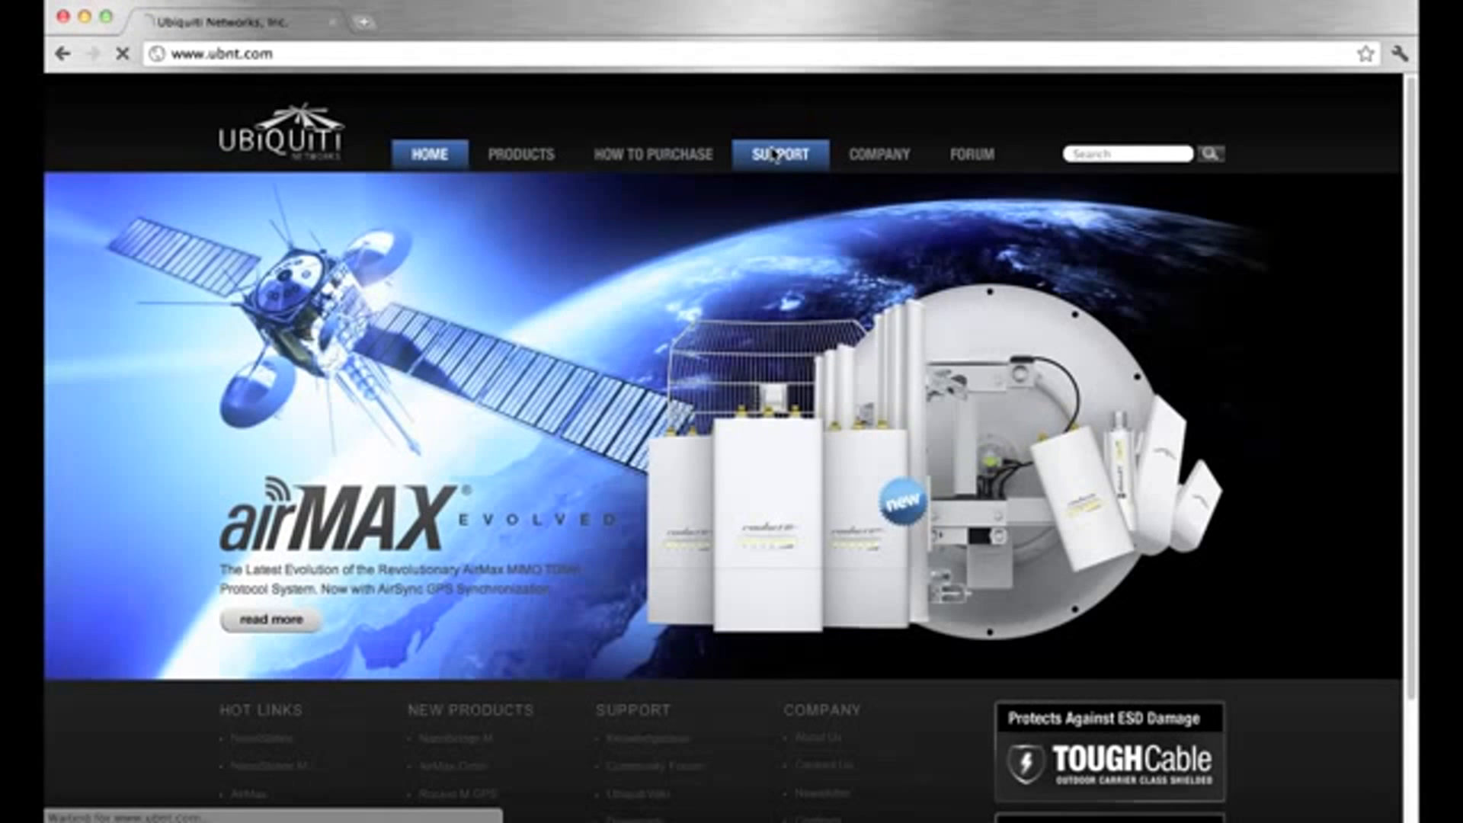
pyautogui.click(780, 154)
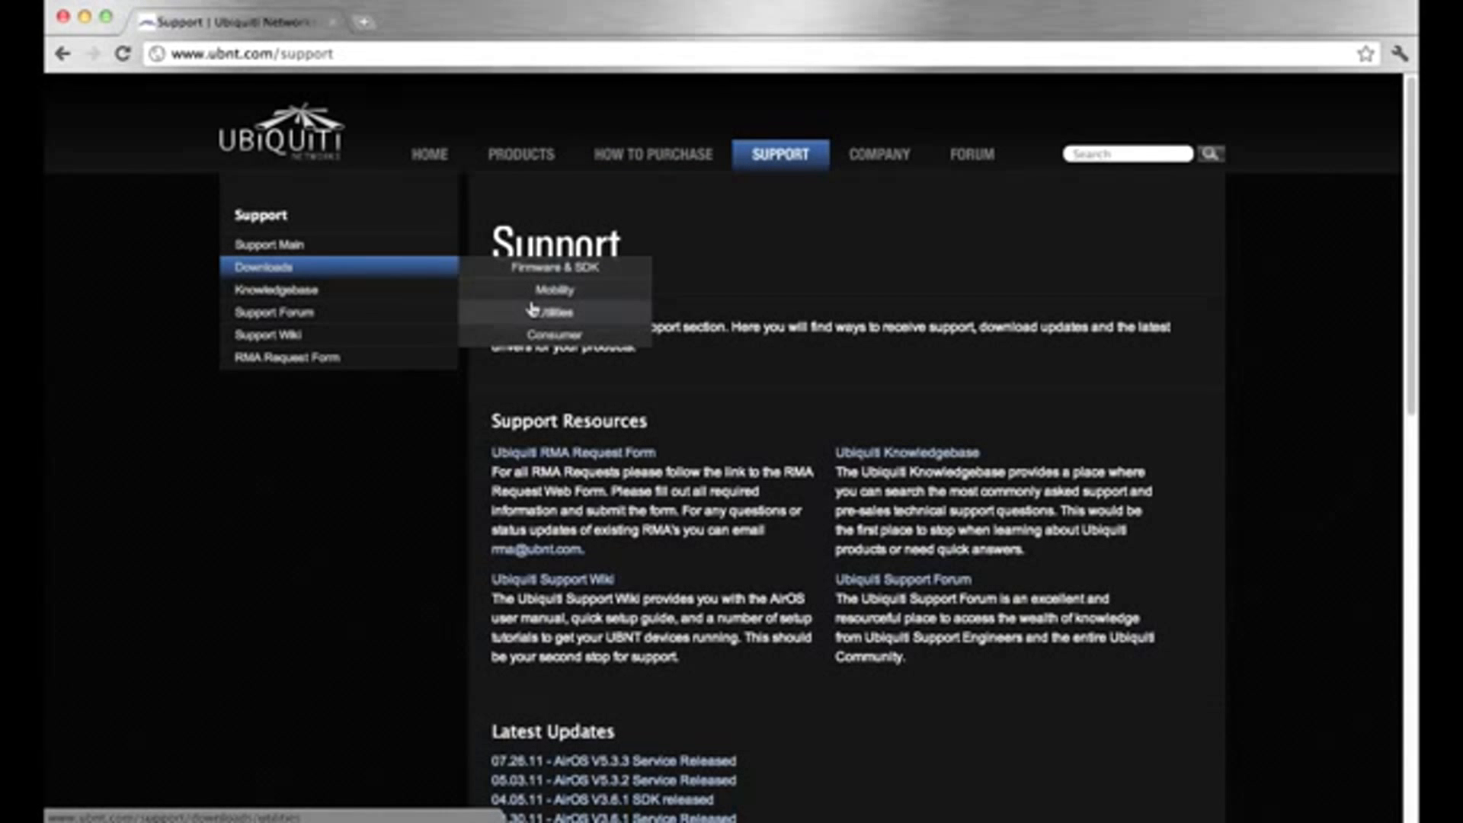
pyautogui.click(558, 312)
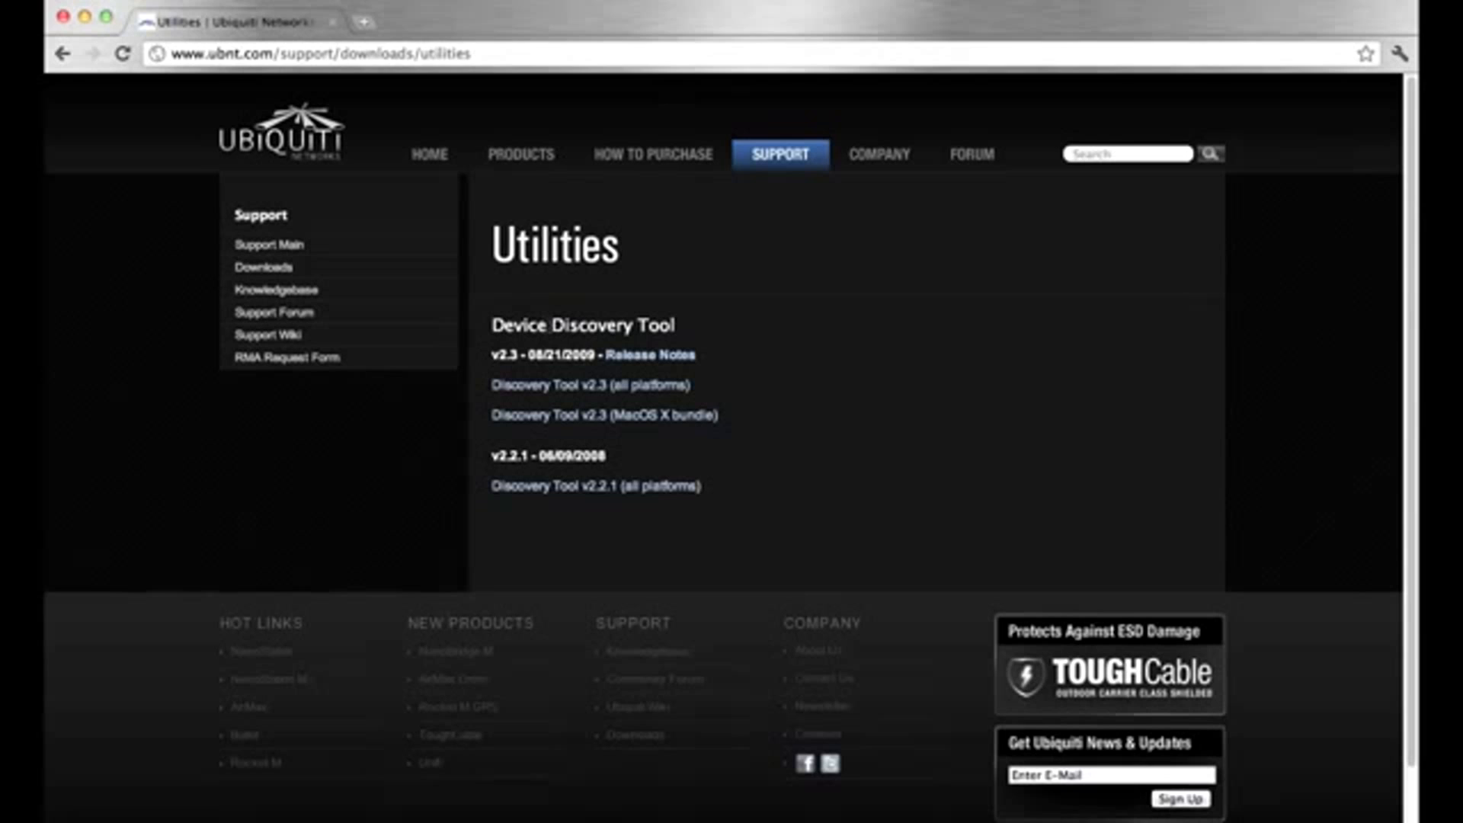
pyautogui.click(591, 384)
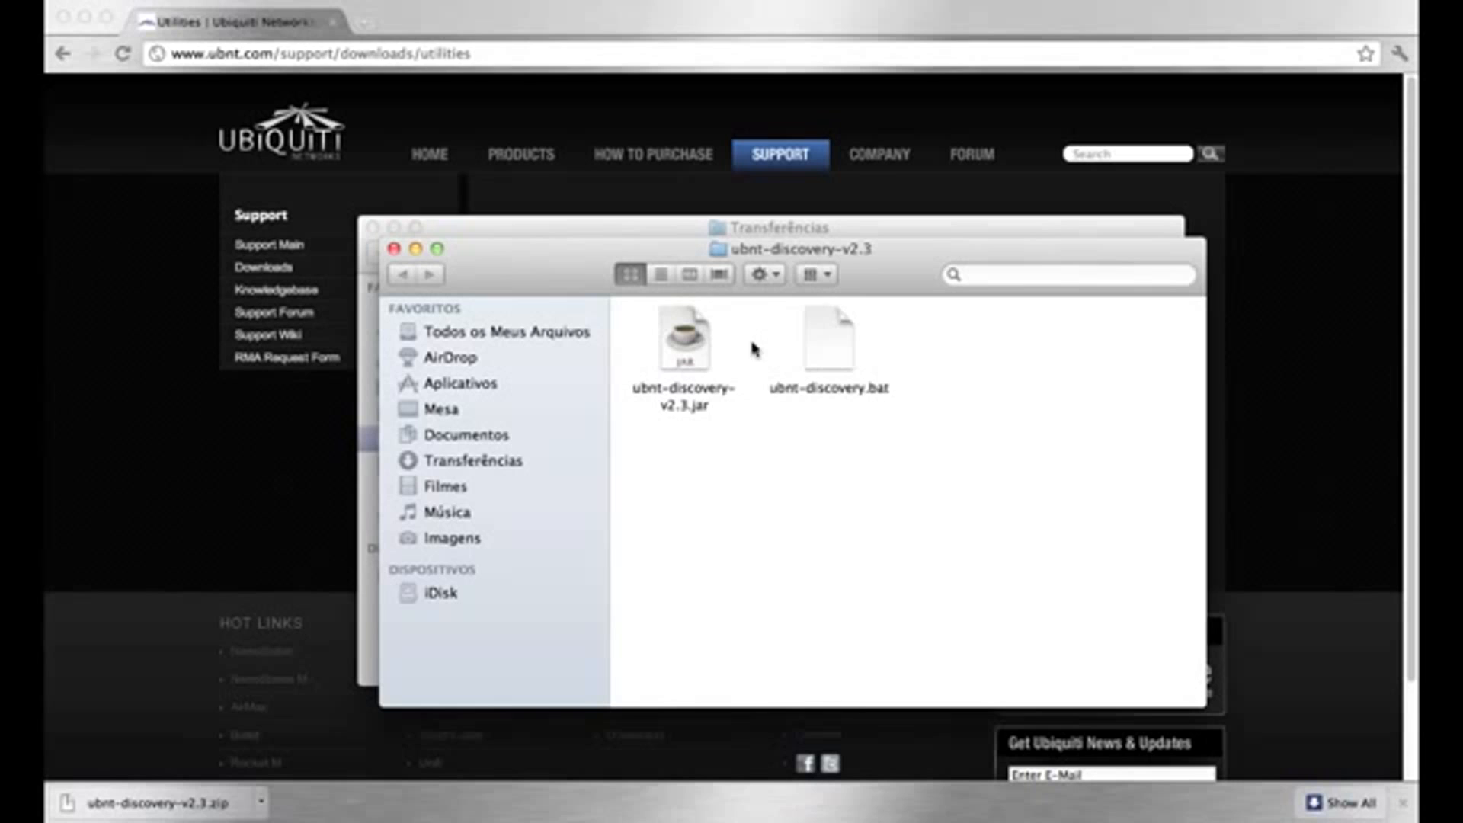
pyautogui.moveTo(700, 346)
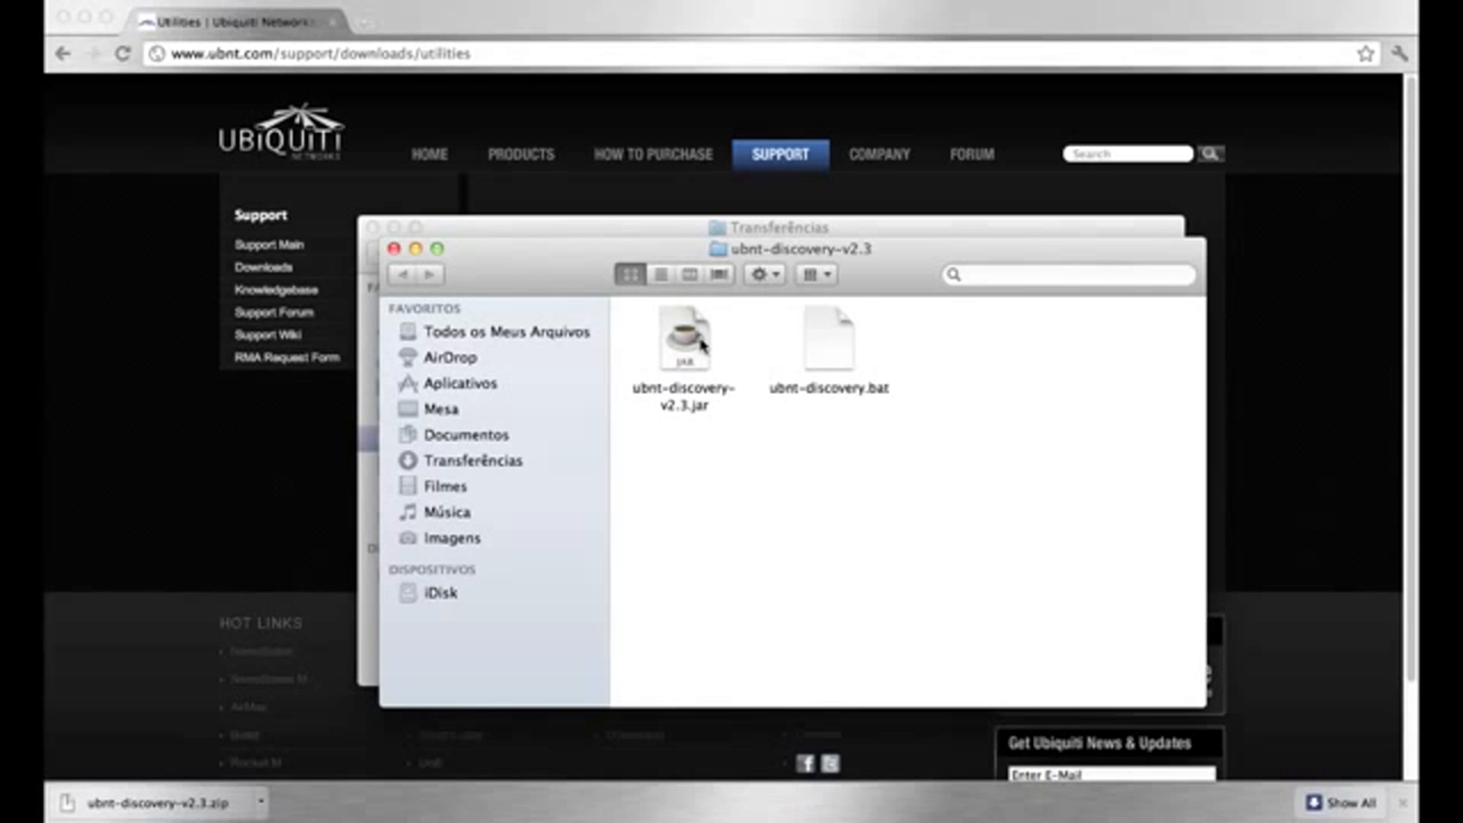
# Step: Run ubnt-discovery-v2.3.jar from the unzipped folder in Finder
pyautogui.doubleClick(684, 340)
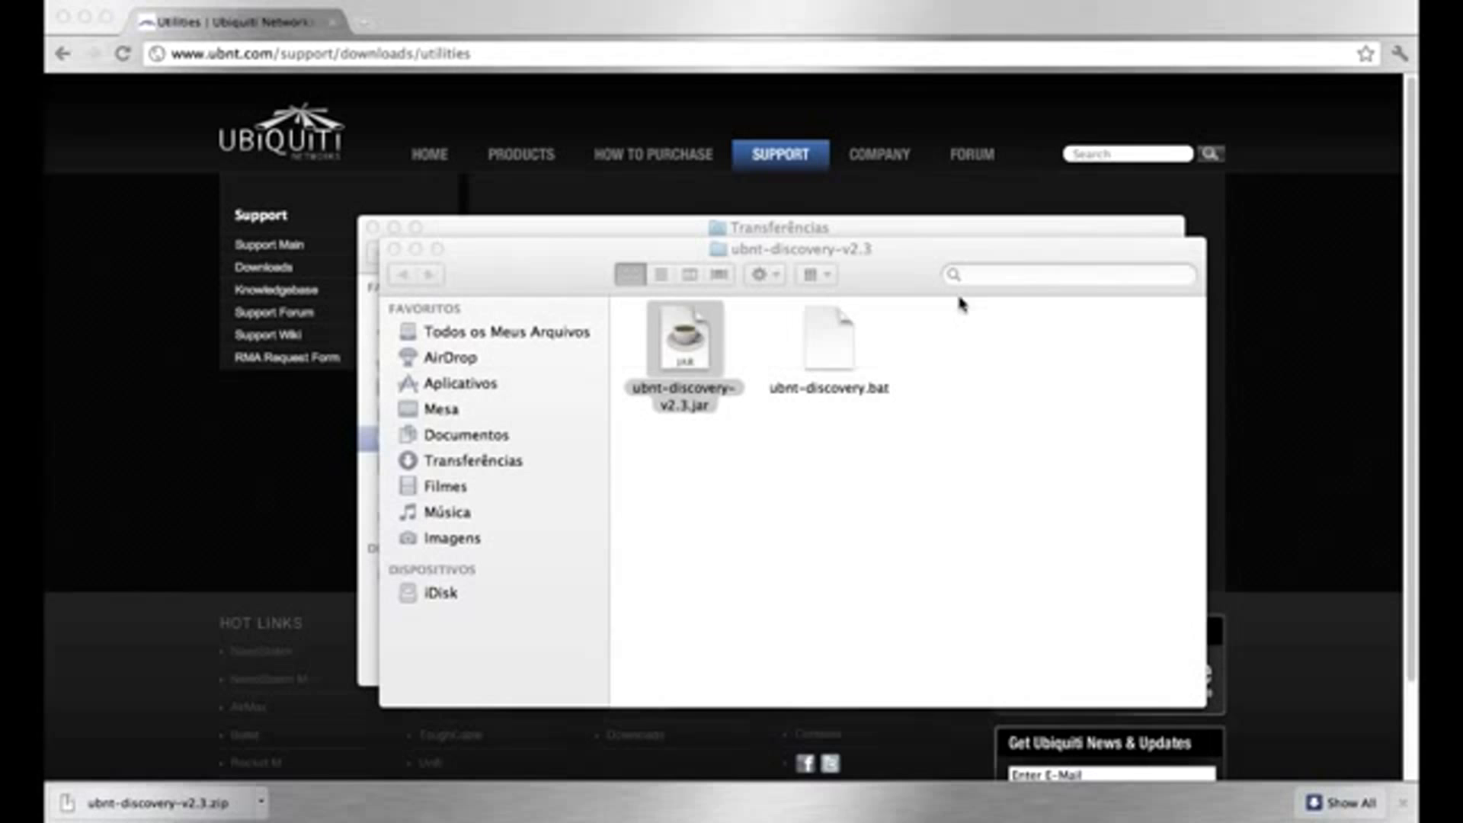
# Step: Start Ubiquiti Discovery v2.3 so it lists the LAP at 192.168.1.1 on firmware v5.3.2
pyautogui.doubleClick(684, 340)
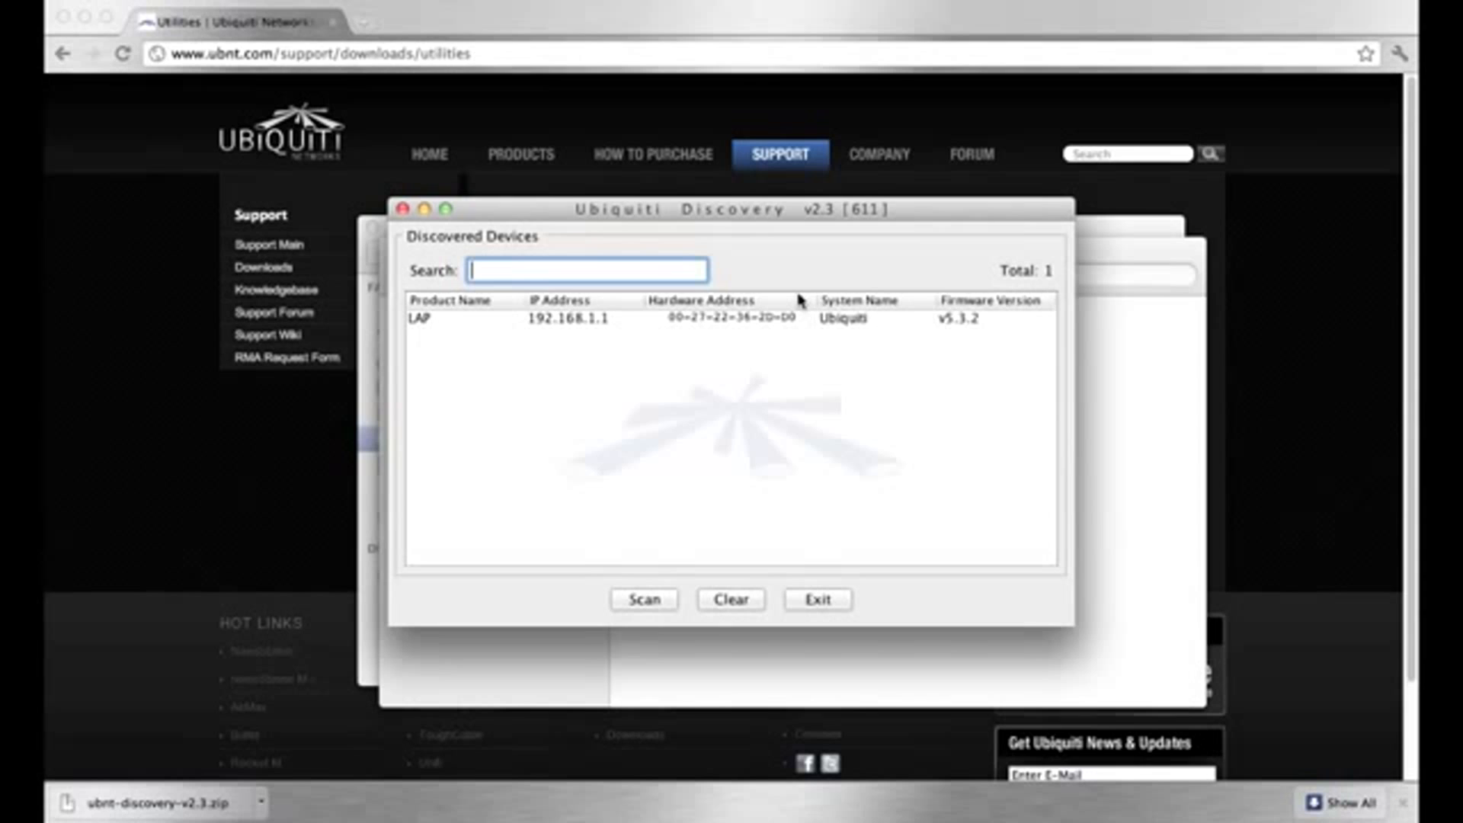
pyautogui.moveTo(559, 331)
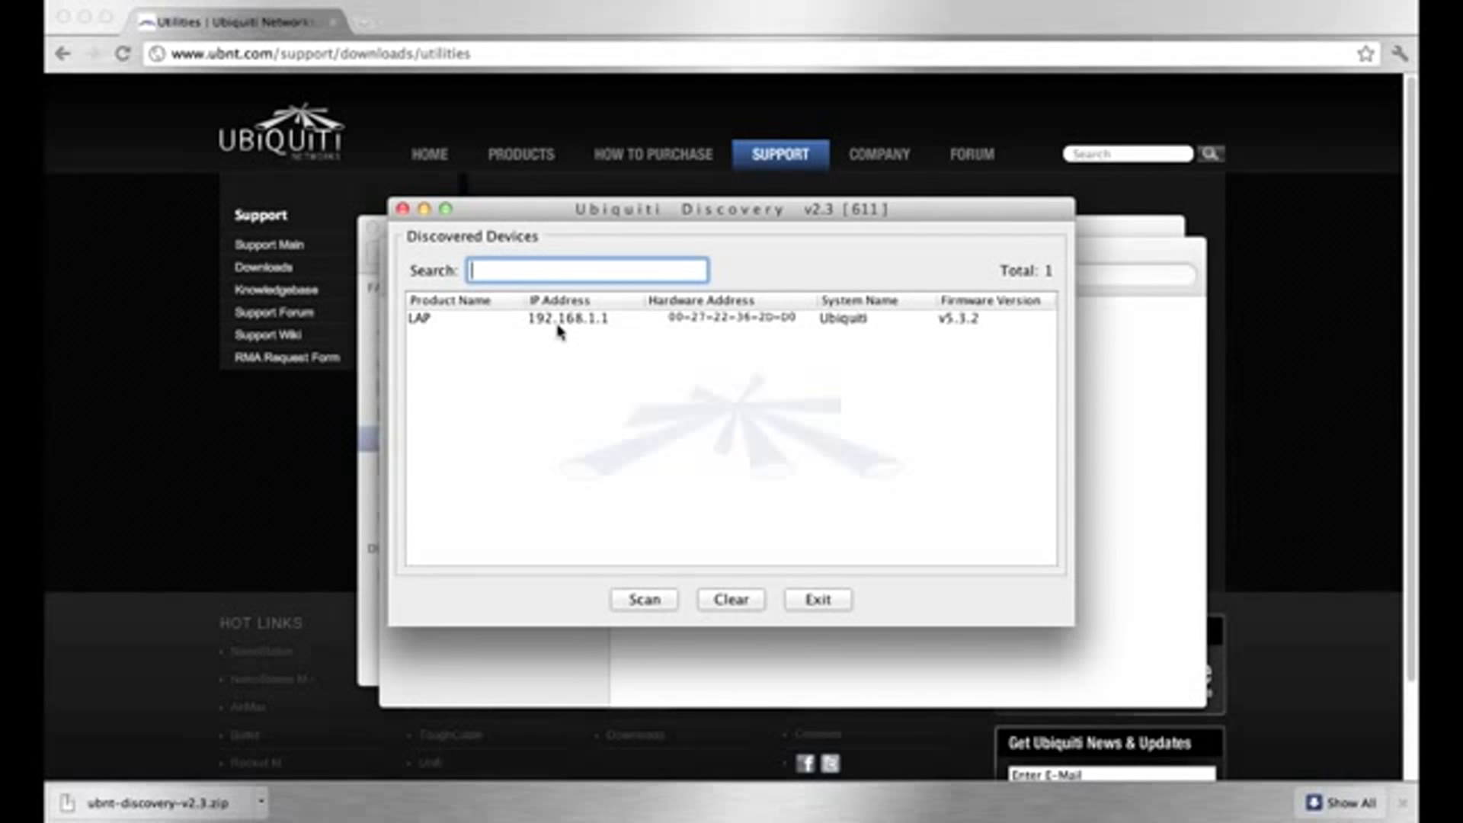
pyautogui.moveTo(557, 318)
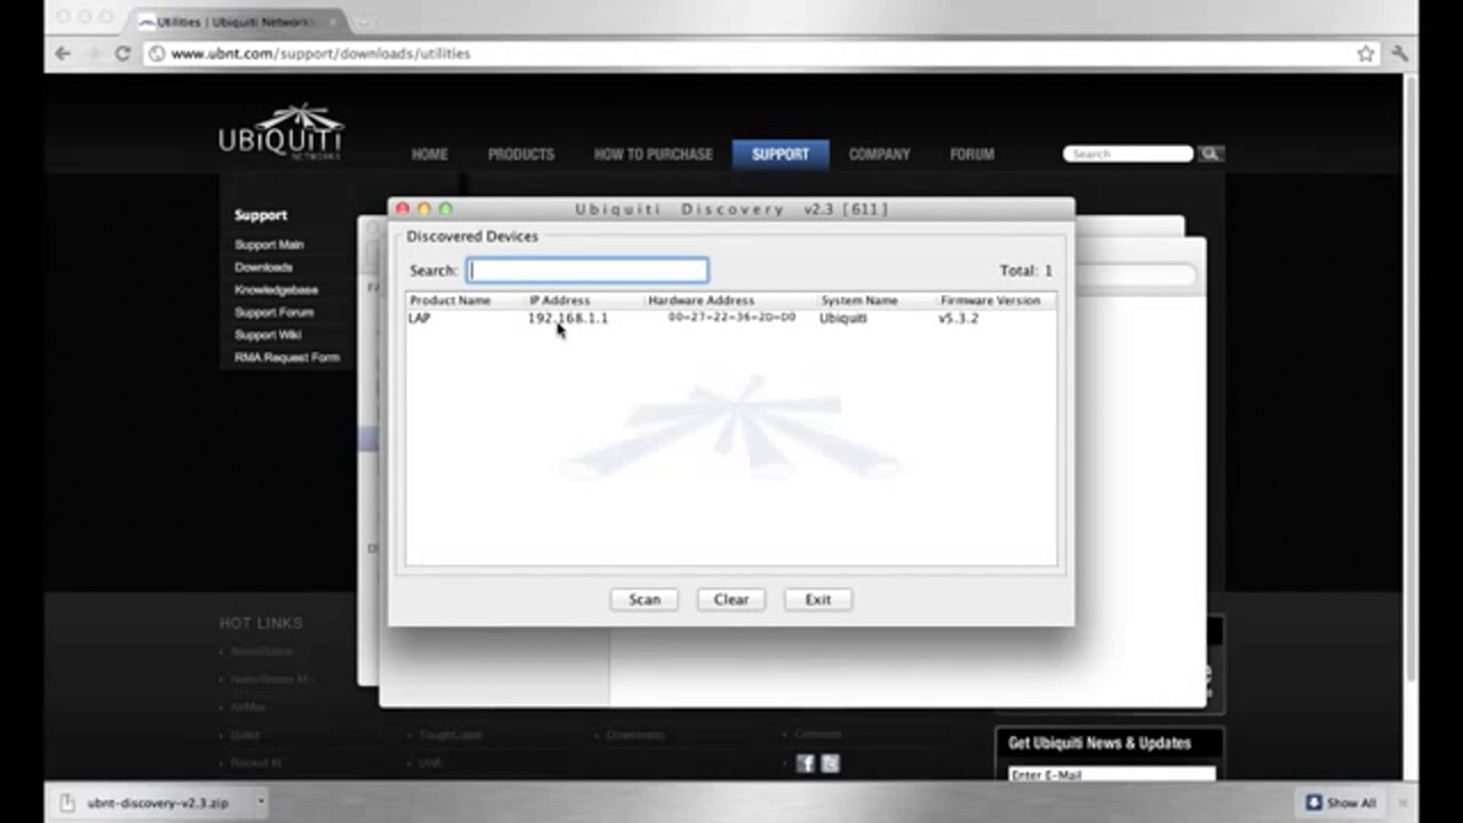
pyautogui.moveTo(956, 308)
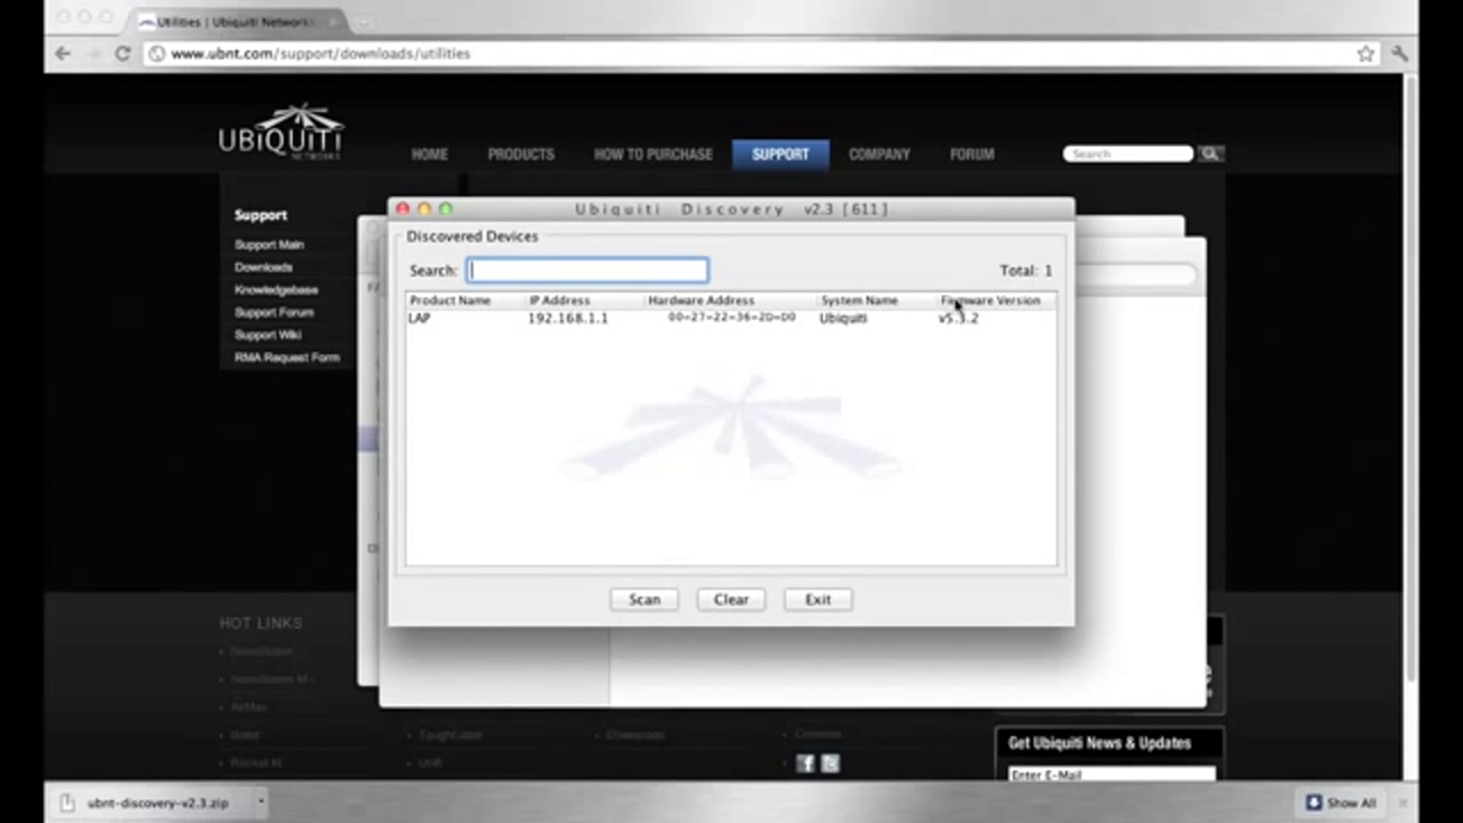
pyautogui.moveTo(544, 335)
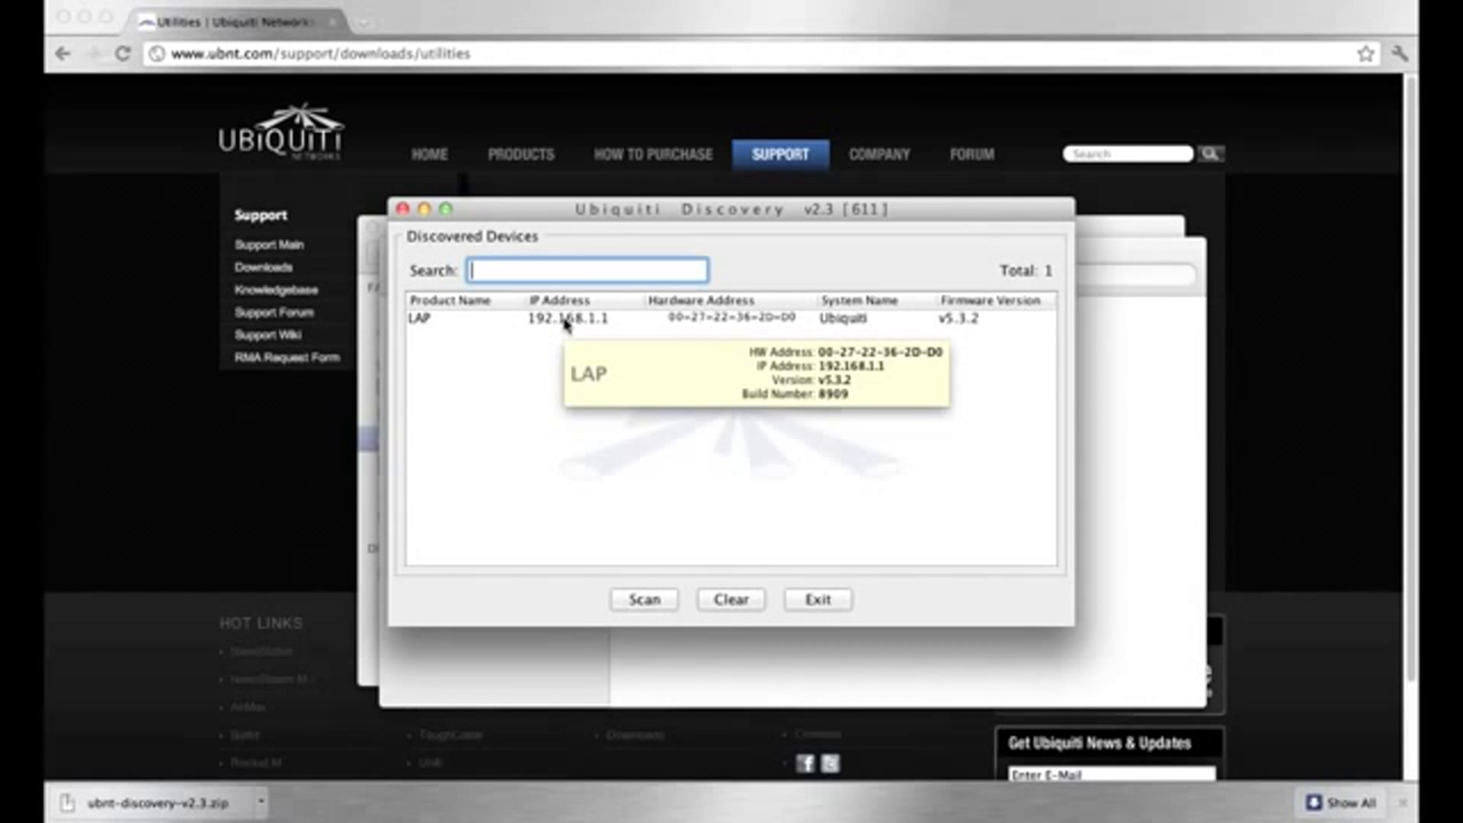
# Step: In the LAP device details, select address 192.168.1.1 and launch its Web UI in the browser
pyautogui.doubleClick(421, 319)
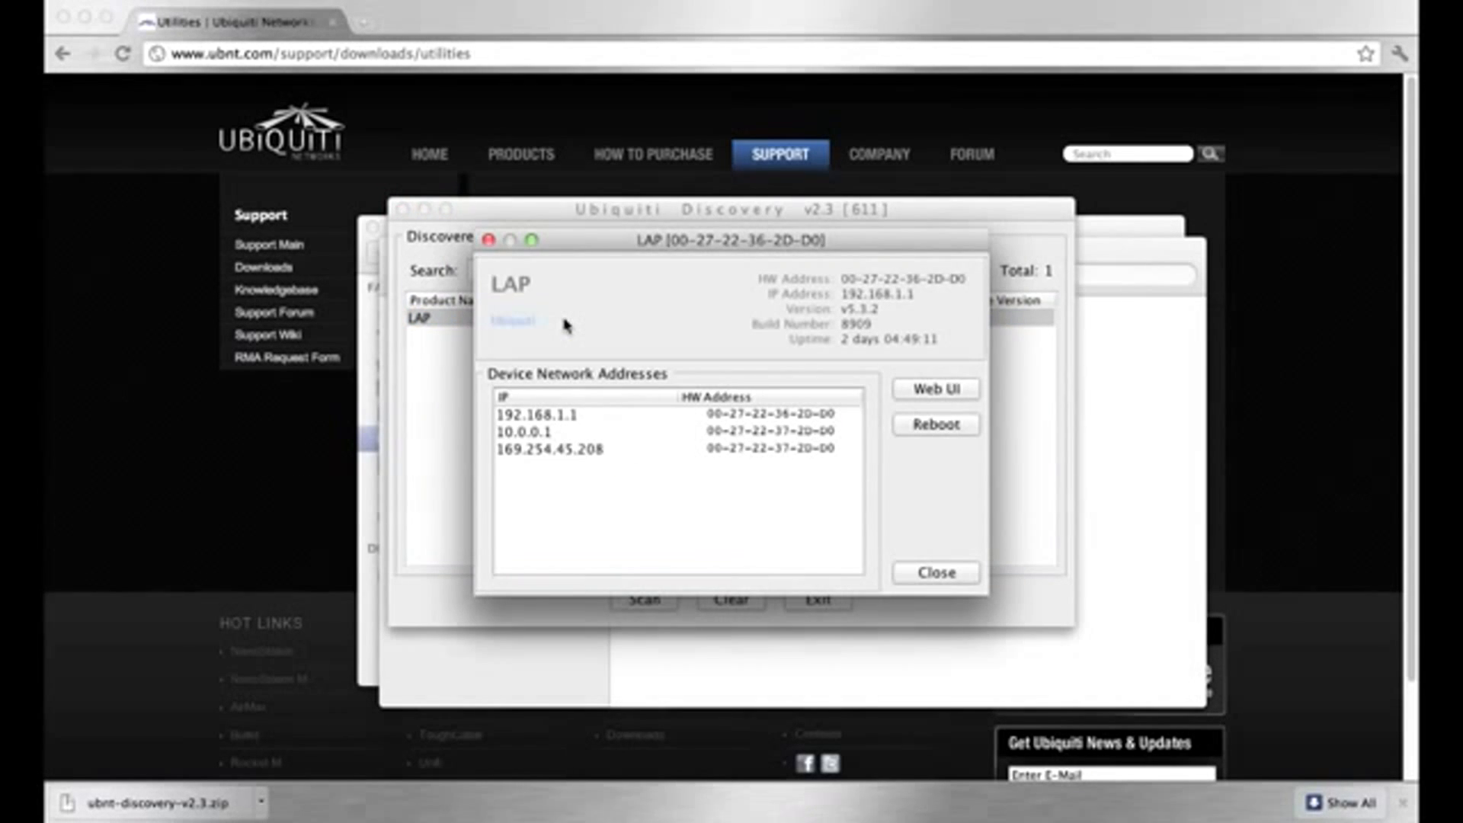
pyautogui.moveTo(576, 414)
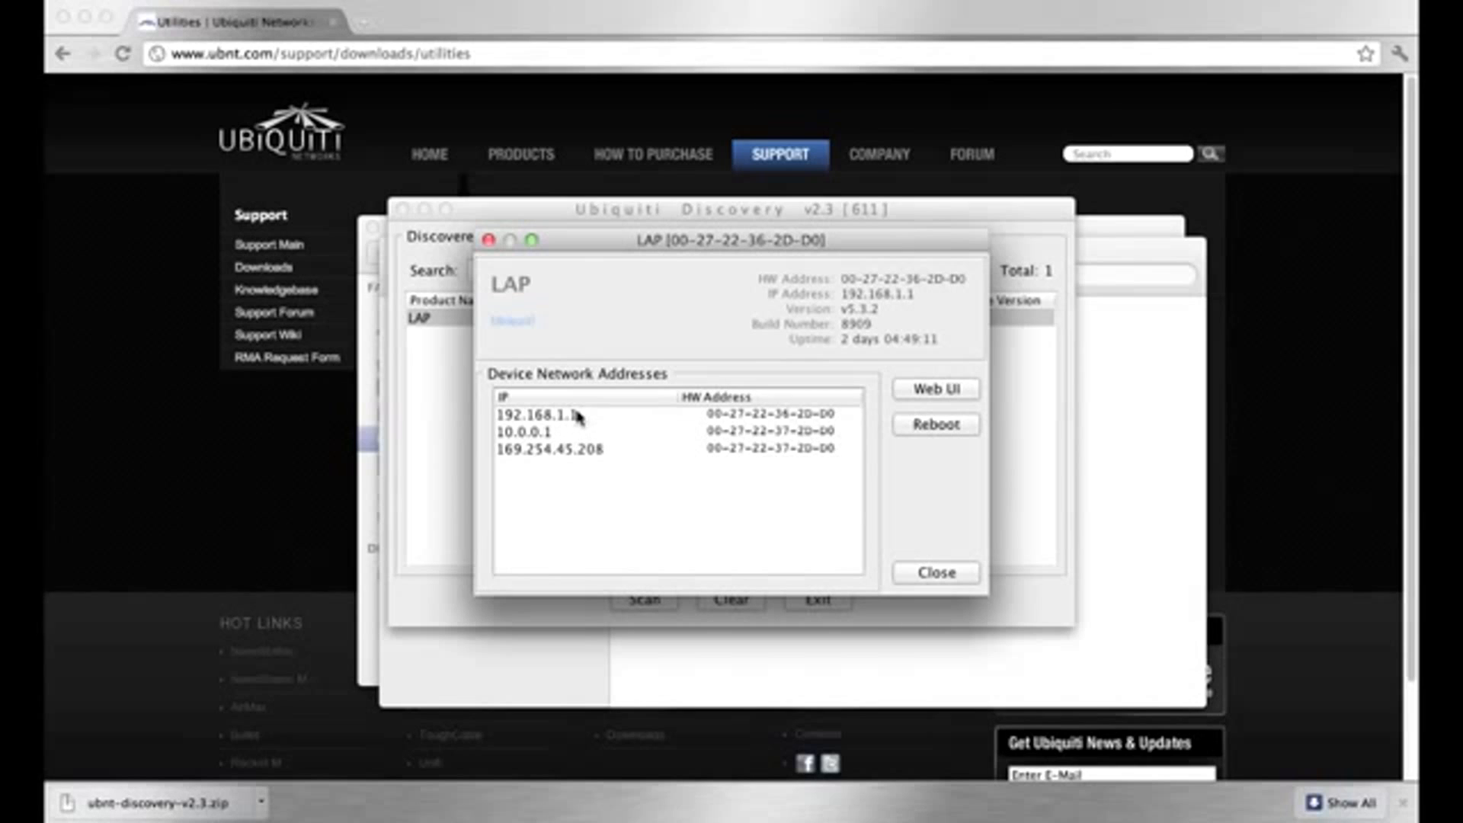
pyautogui.click(559, 413)
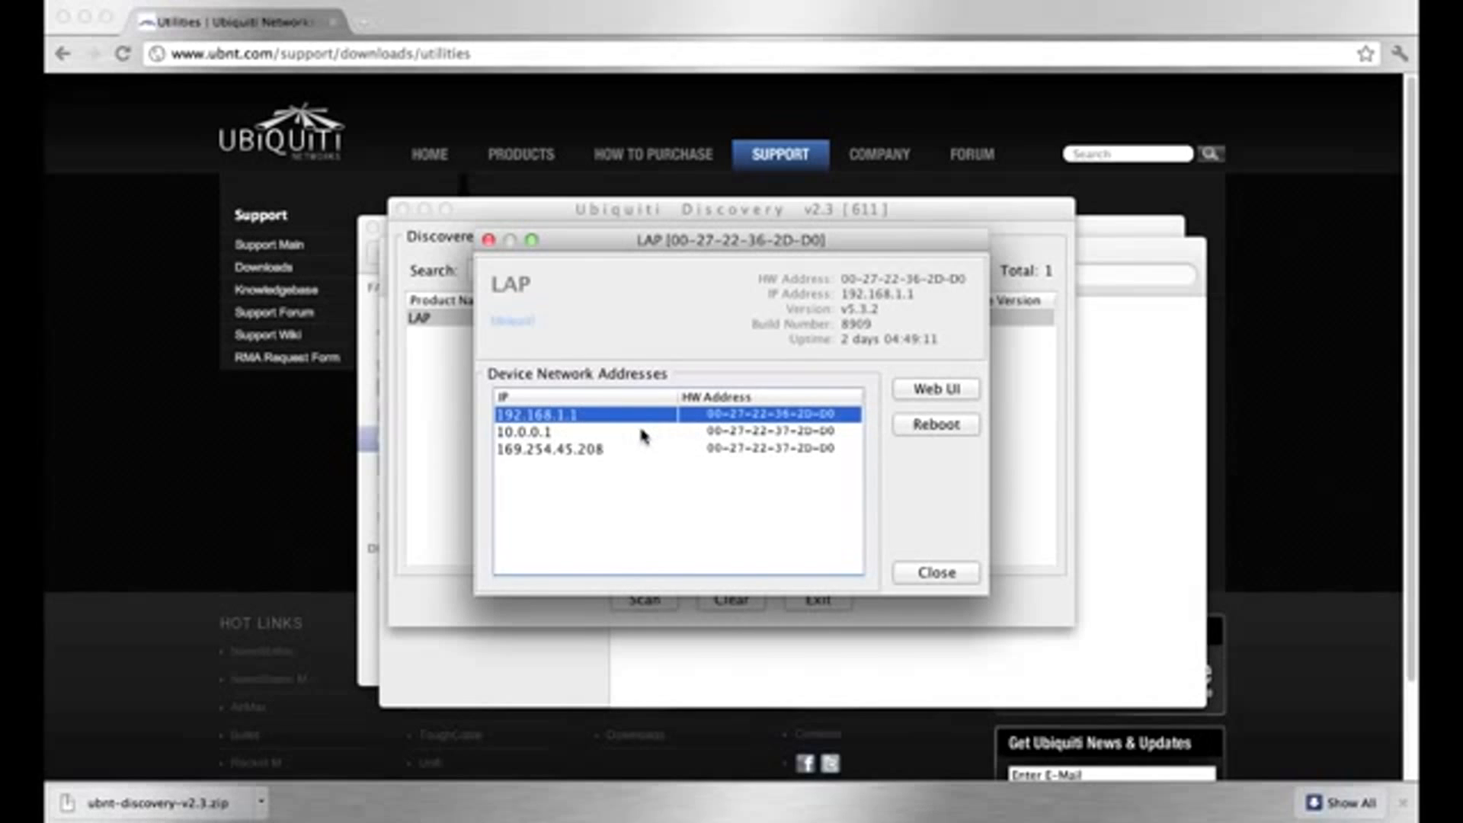
pyautogui.click(579, 448)
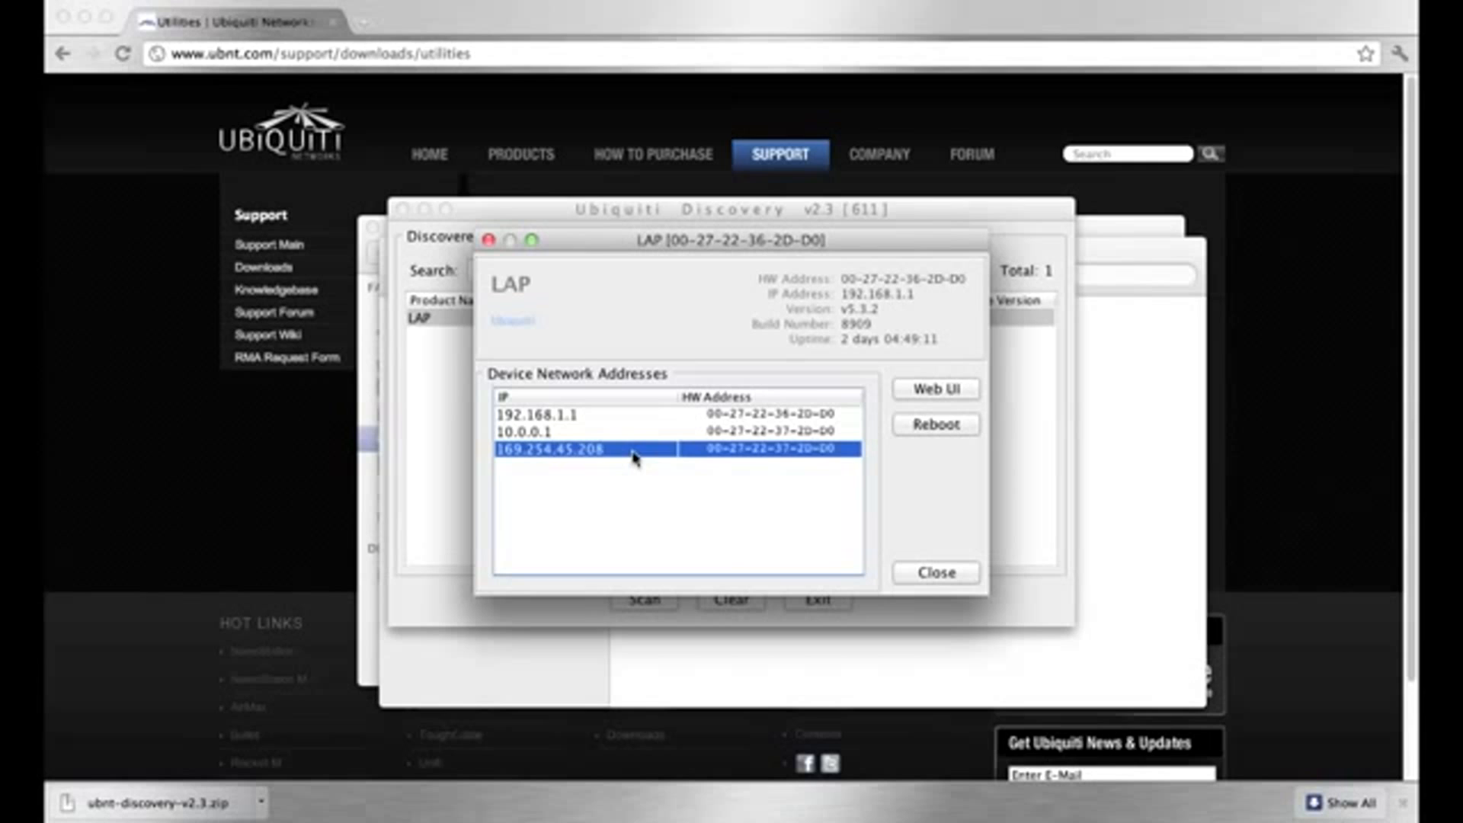
pyautogui.click(584, 413)
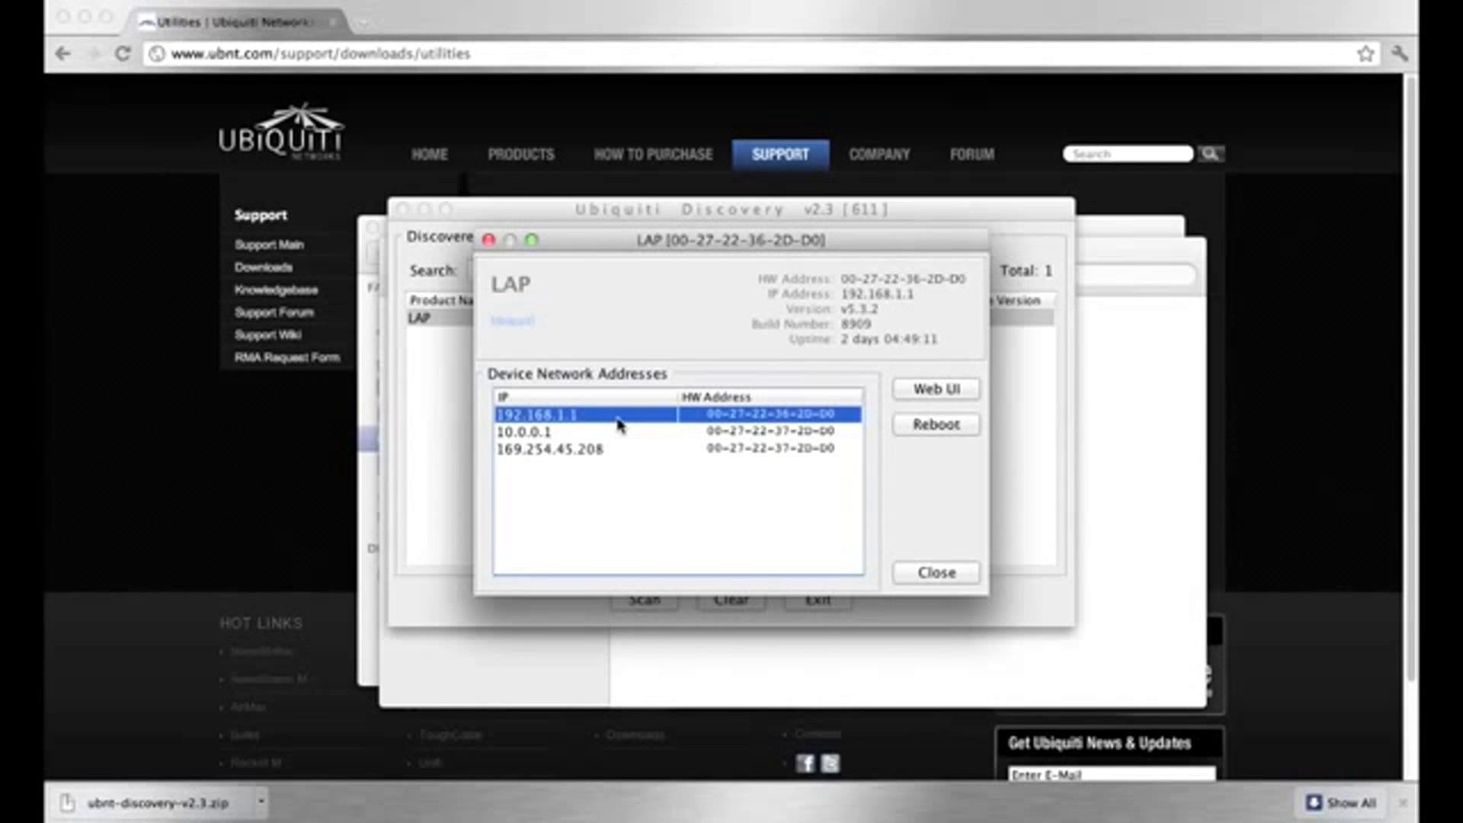
pyautogui.moveTo(945, 391)
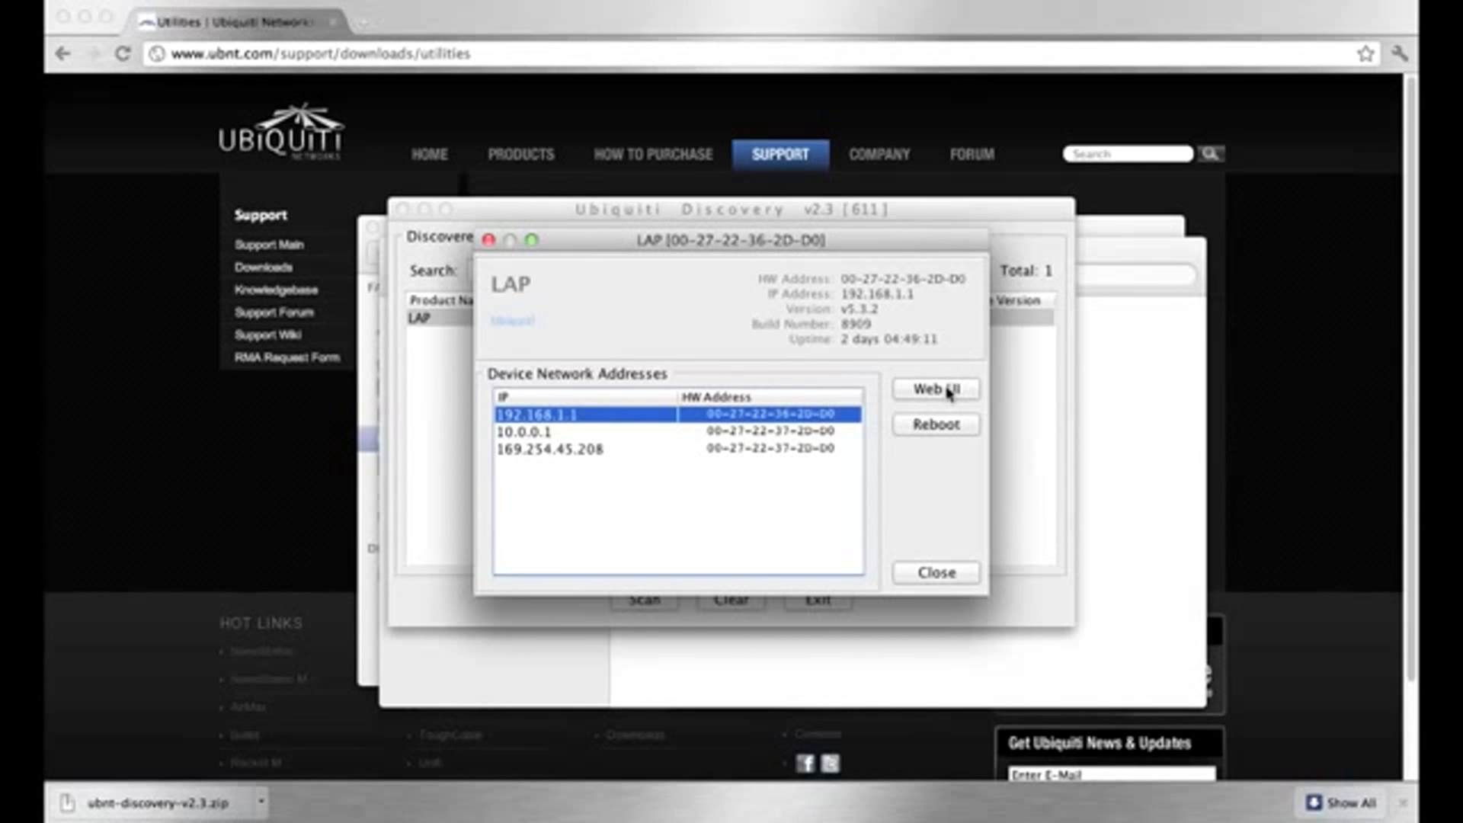
pyautogui.click(934, 389)
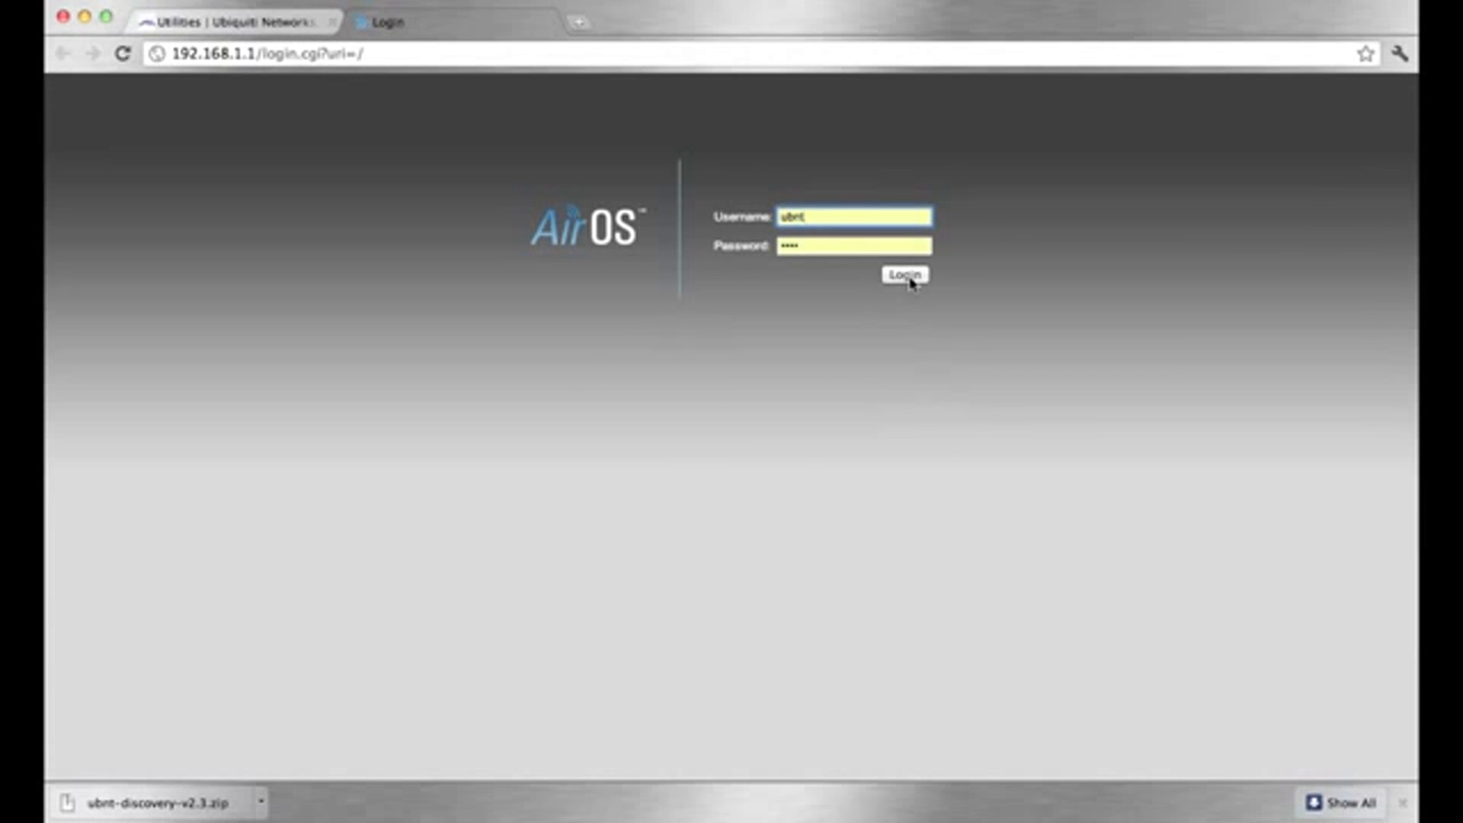
# Step: Log in to AirOS on the airRouter and pull down its Tools menu
pyautogui.click(902, 274)
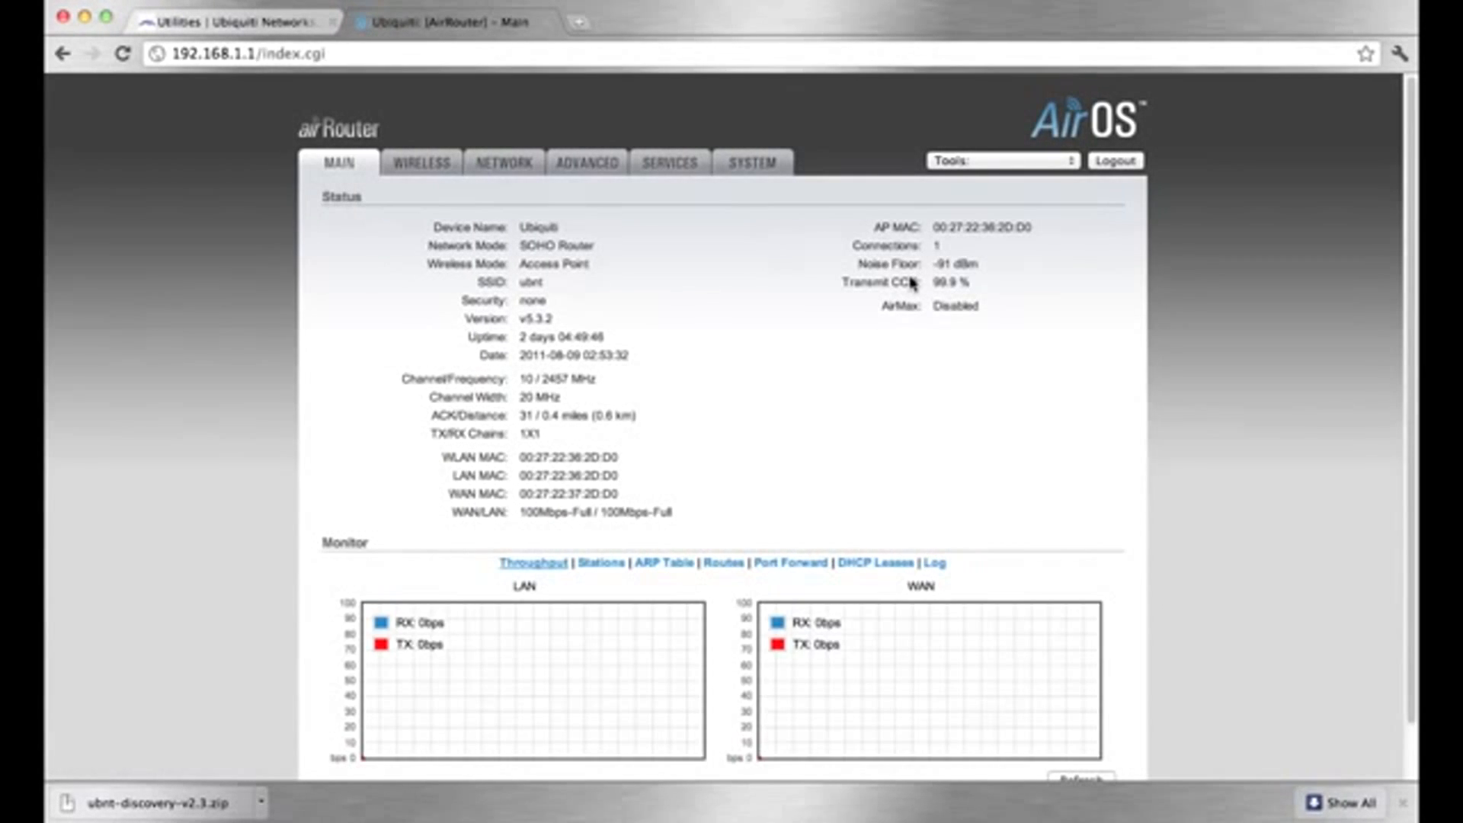
pyautogui.moveTo(722, 247)
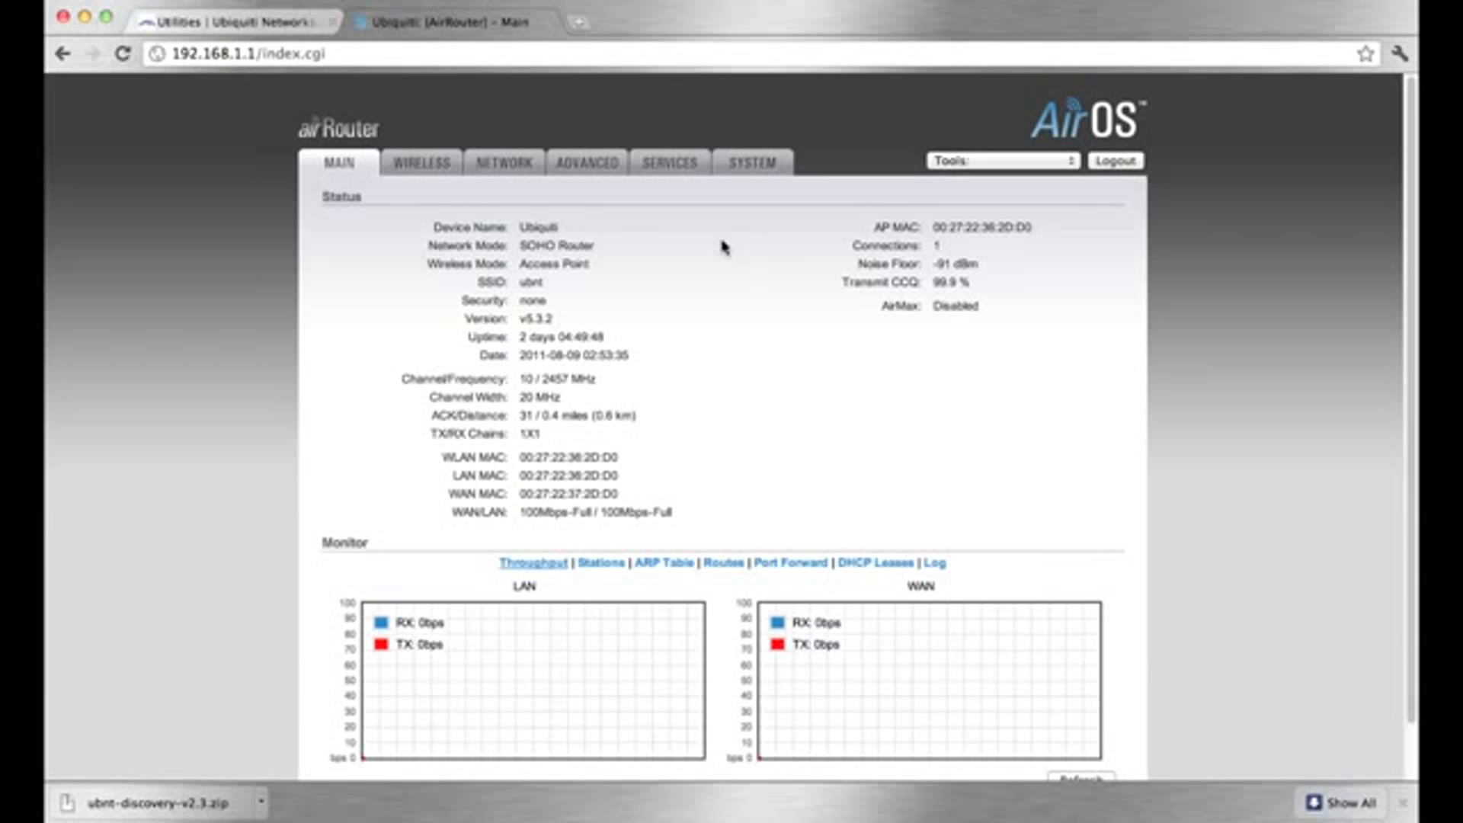
pyautogui.moveTo(891, 221)
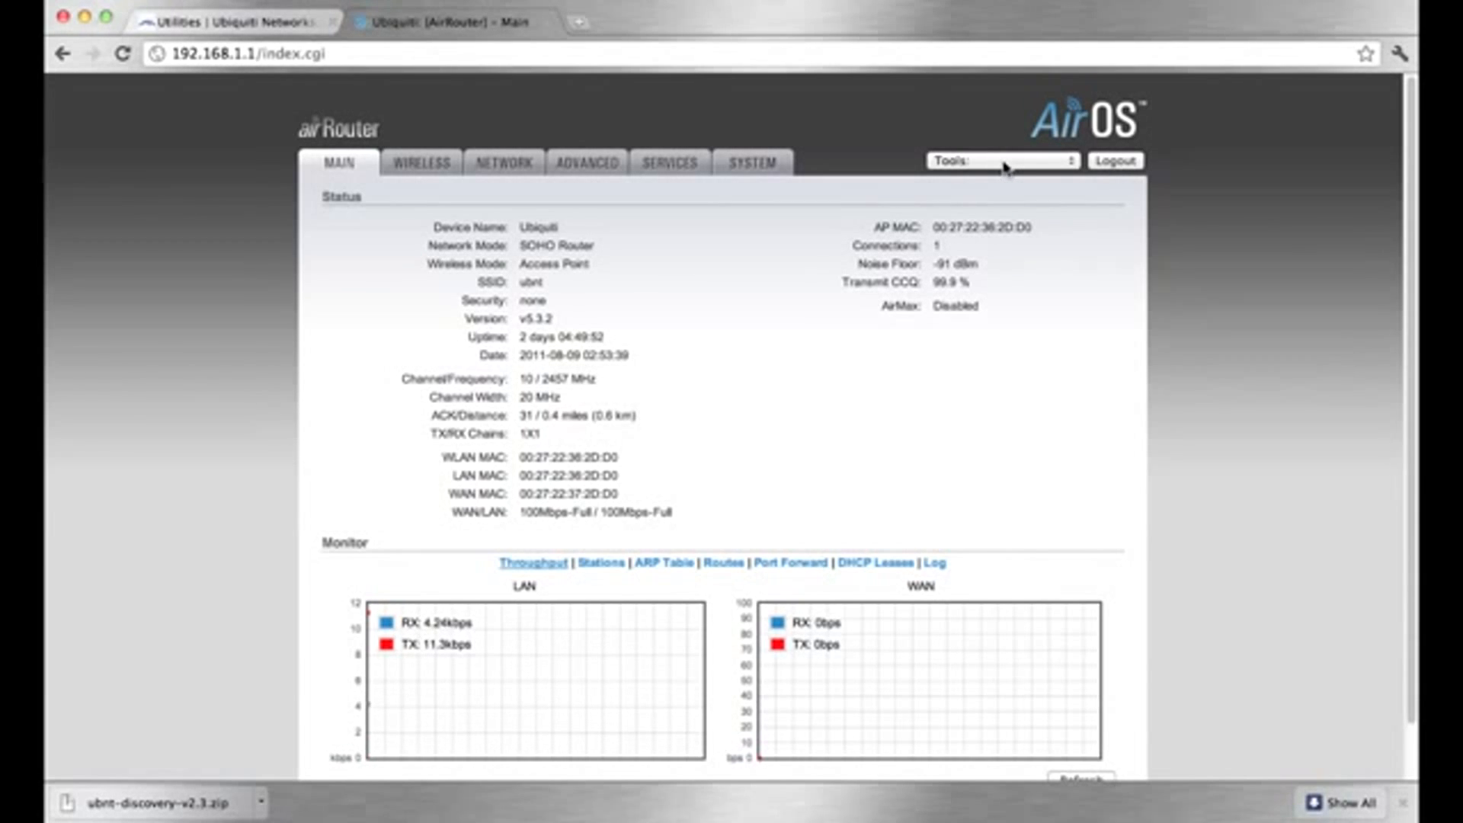
pyautogui.click(1000, 160)
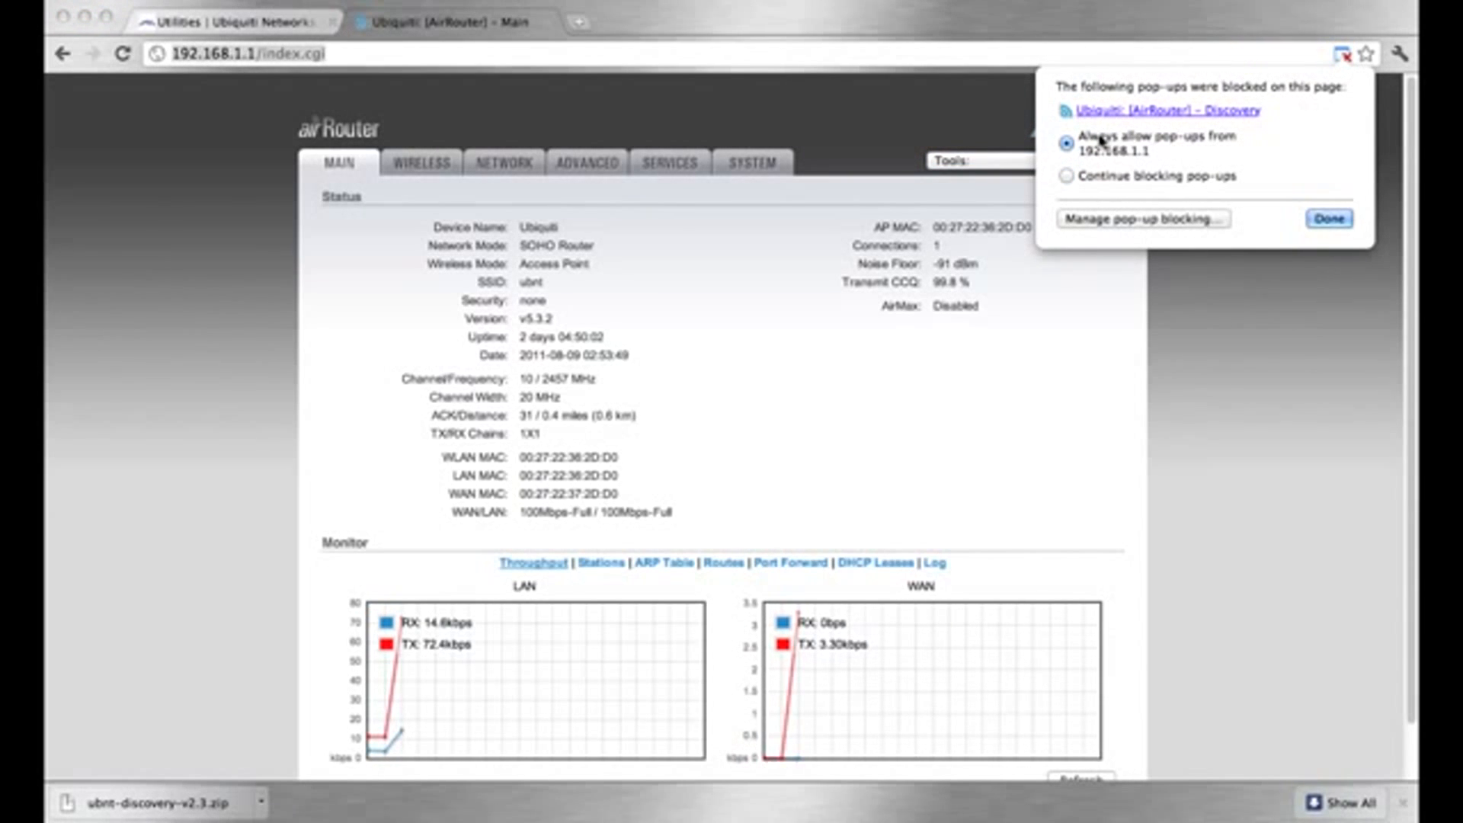
# Step: Allow pop-ups from 192.168.1.1, run Tools > Discovery to find the AirRouter at 10.0.0.1, then return to the desktop tool
pyautogui.click(1328, 218)
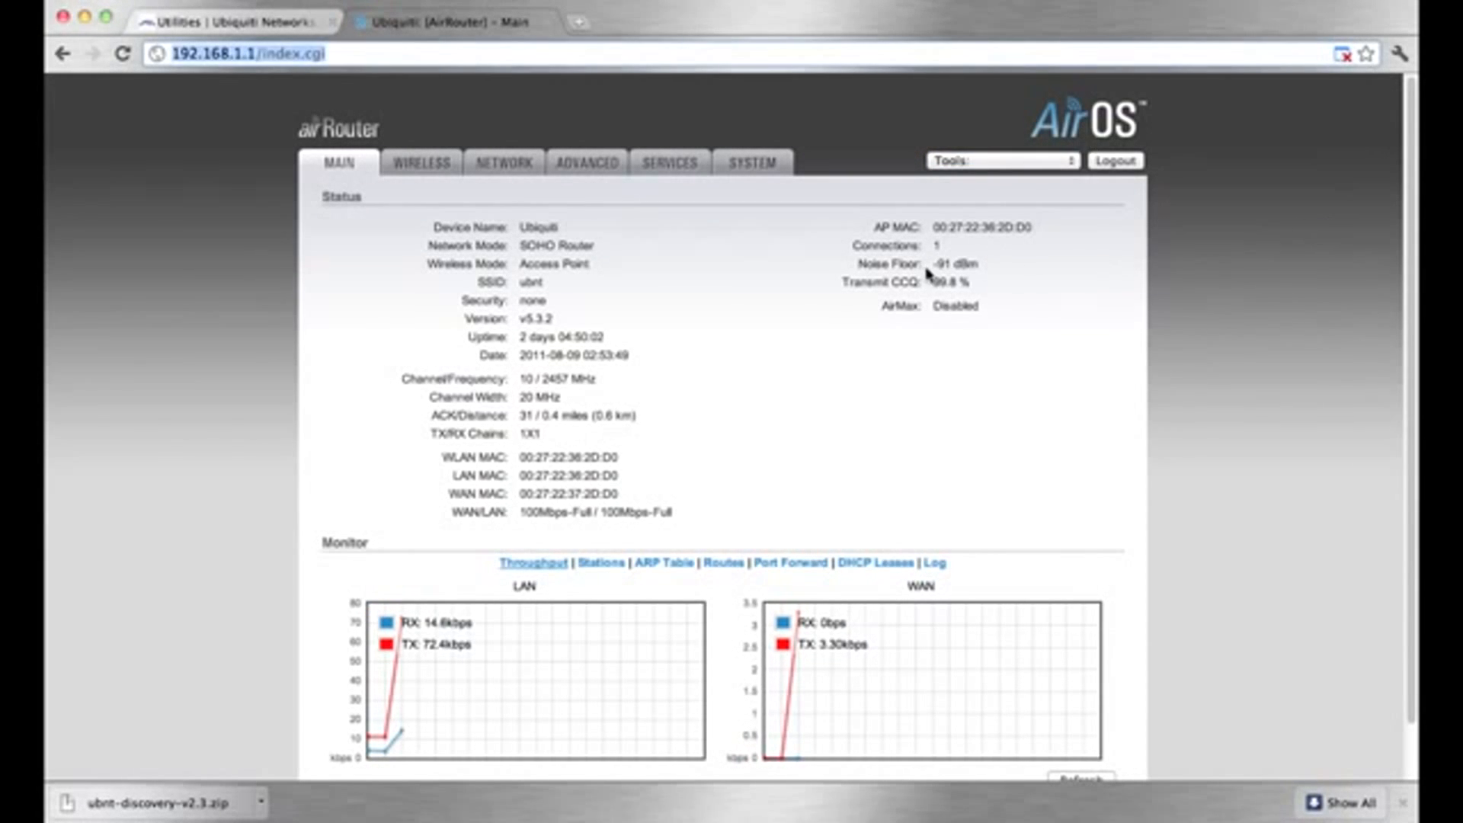
pyautogui.click(1001, 160)
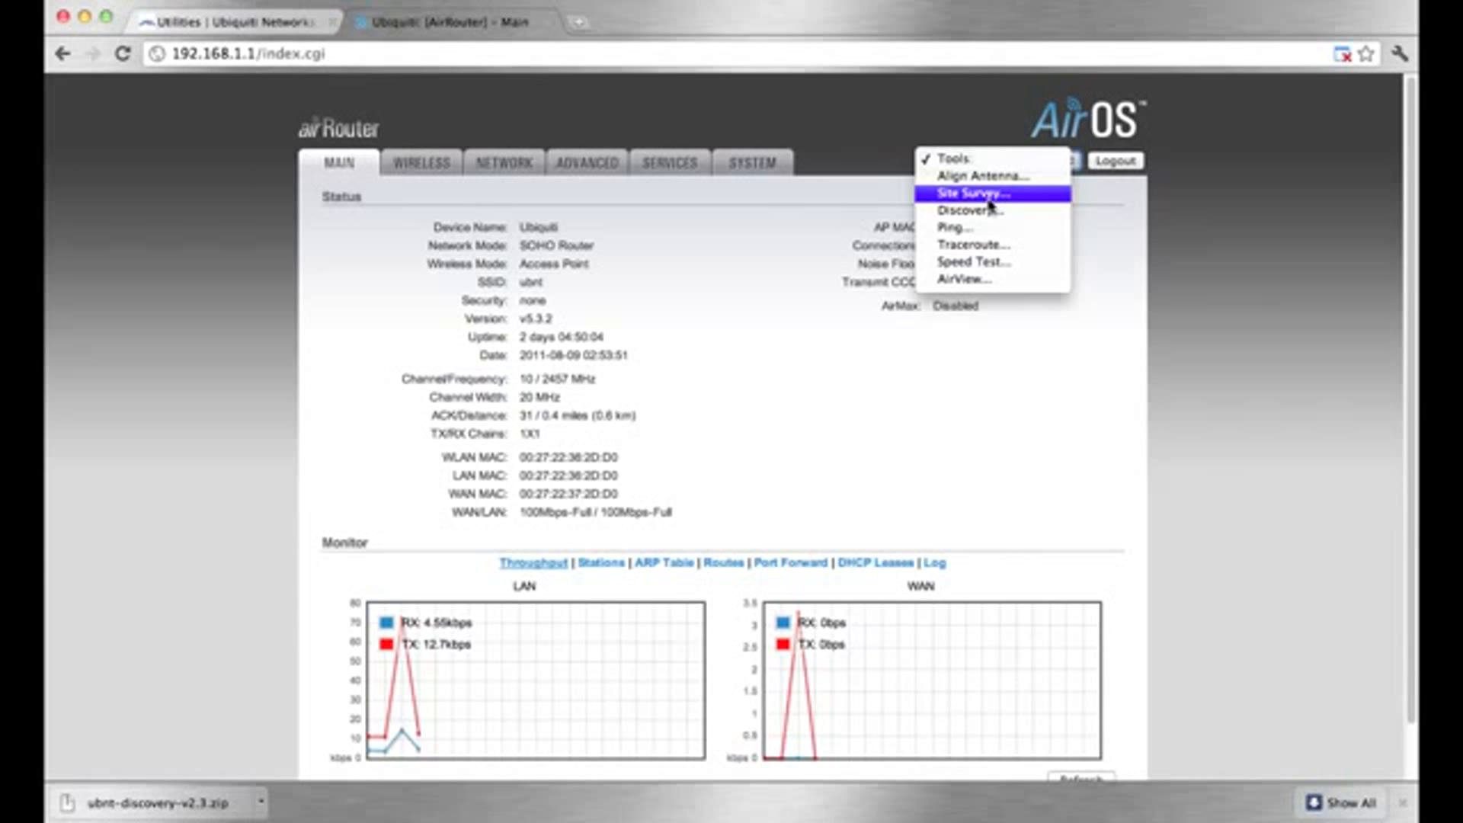
pyautogui.click(969, 210)
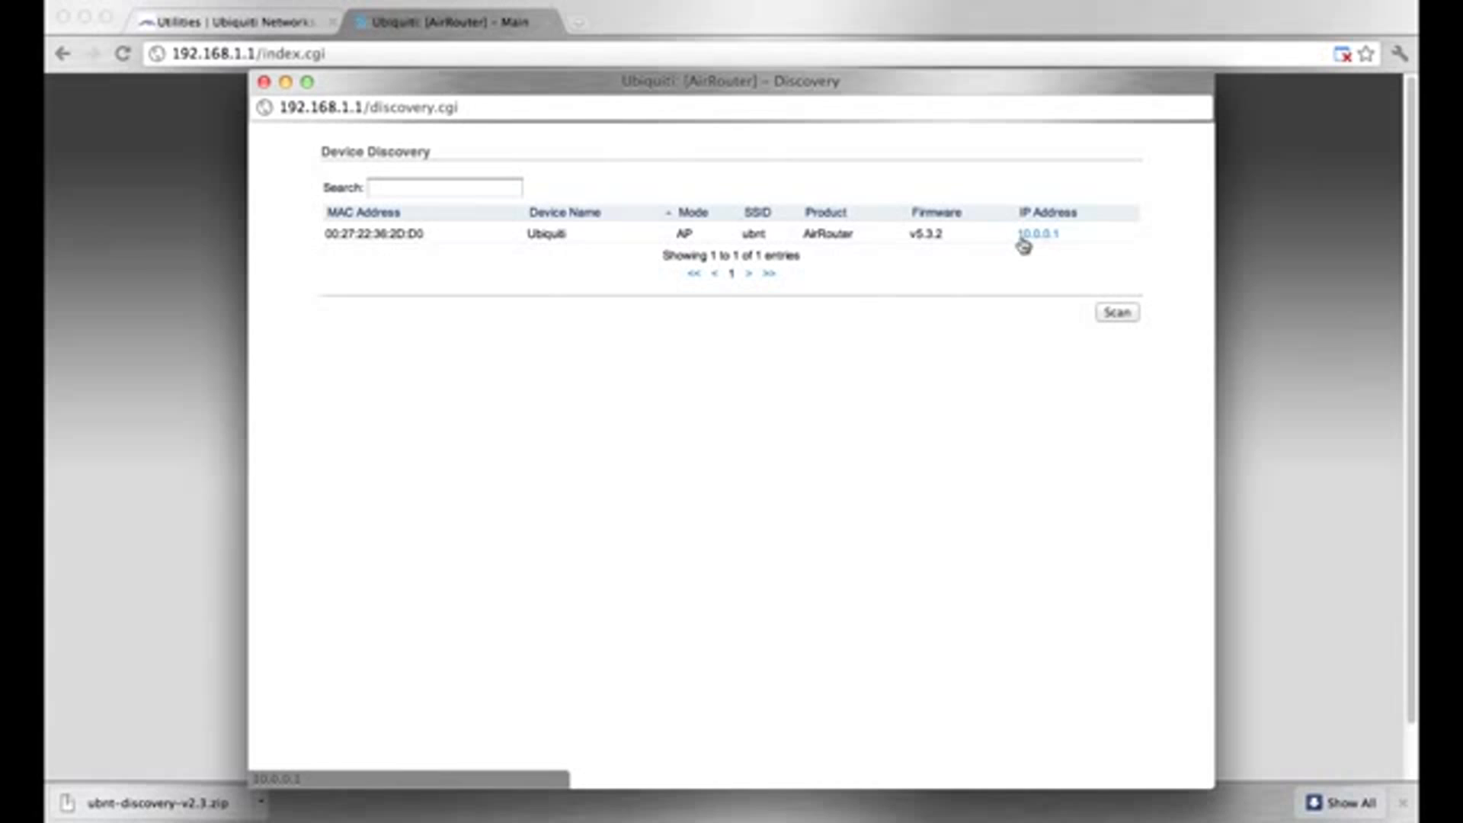
pyautogui.moveTo(1037, 405)
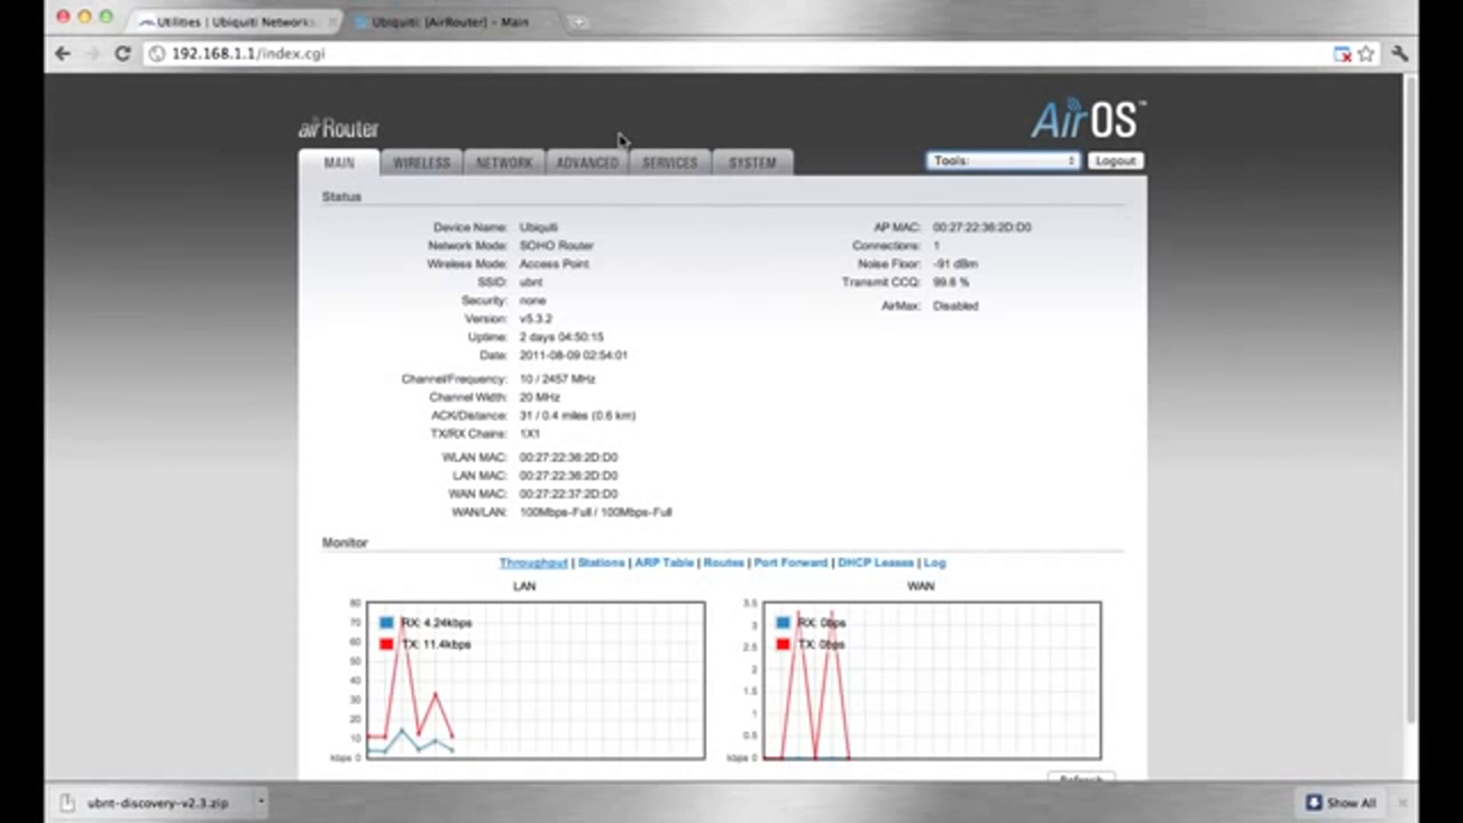
pyautogui.click(215, 21)
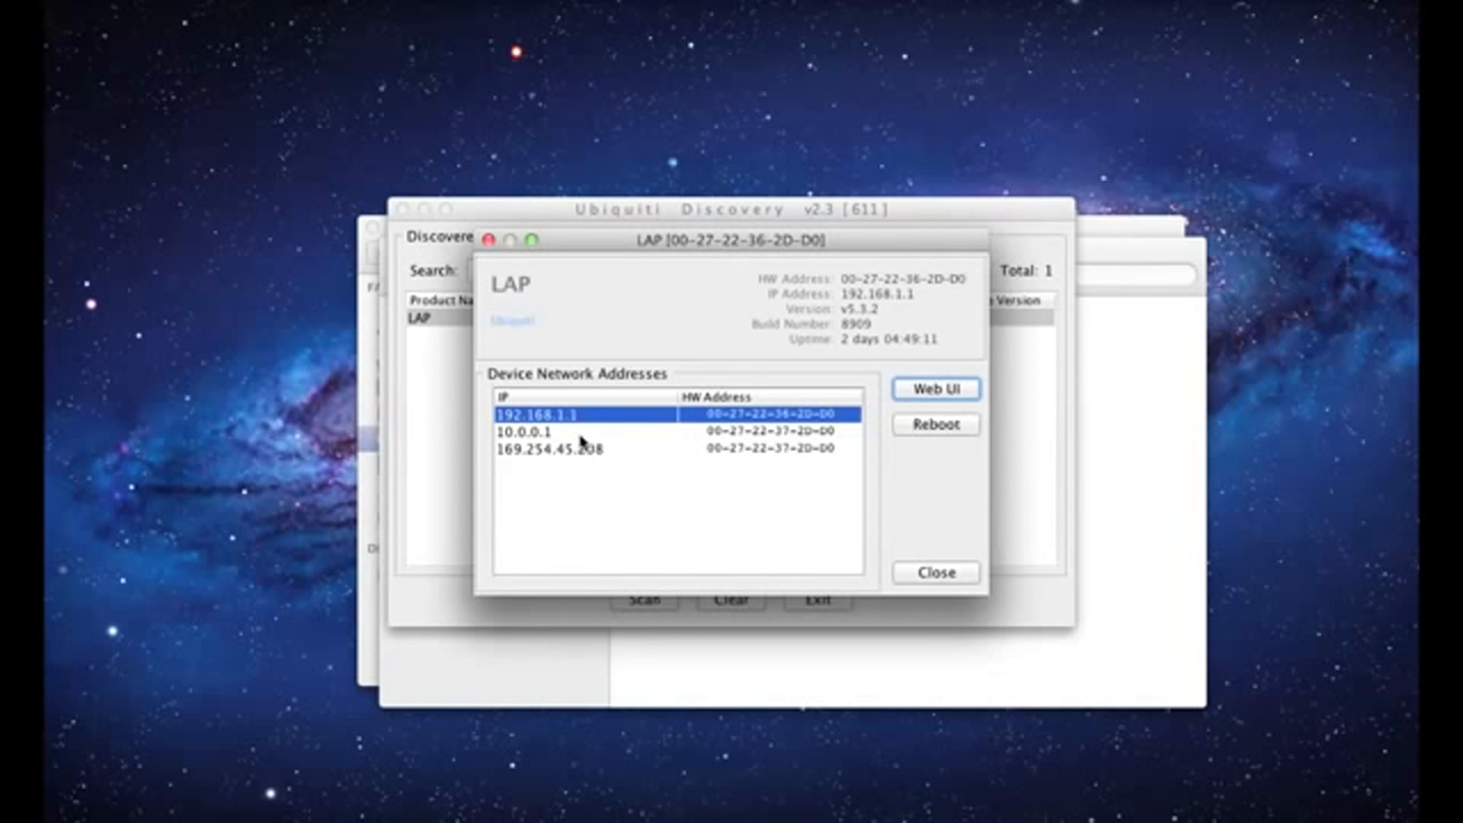
pyautogui.moveTo(957, 576)
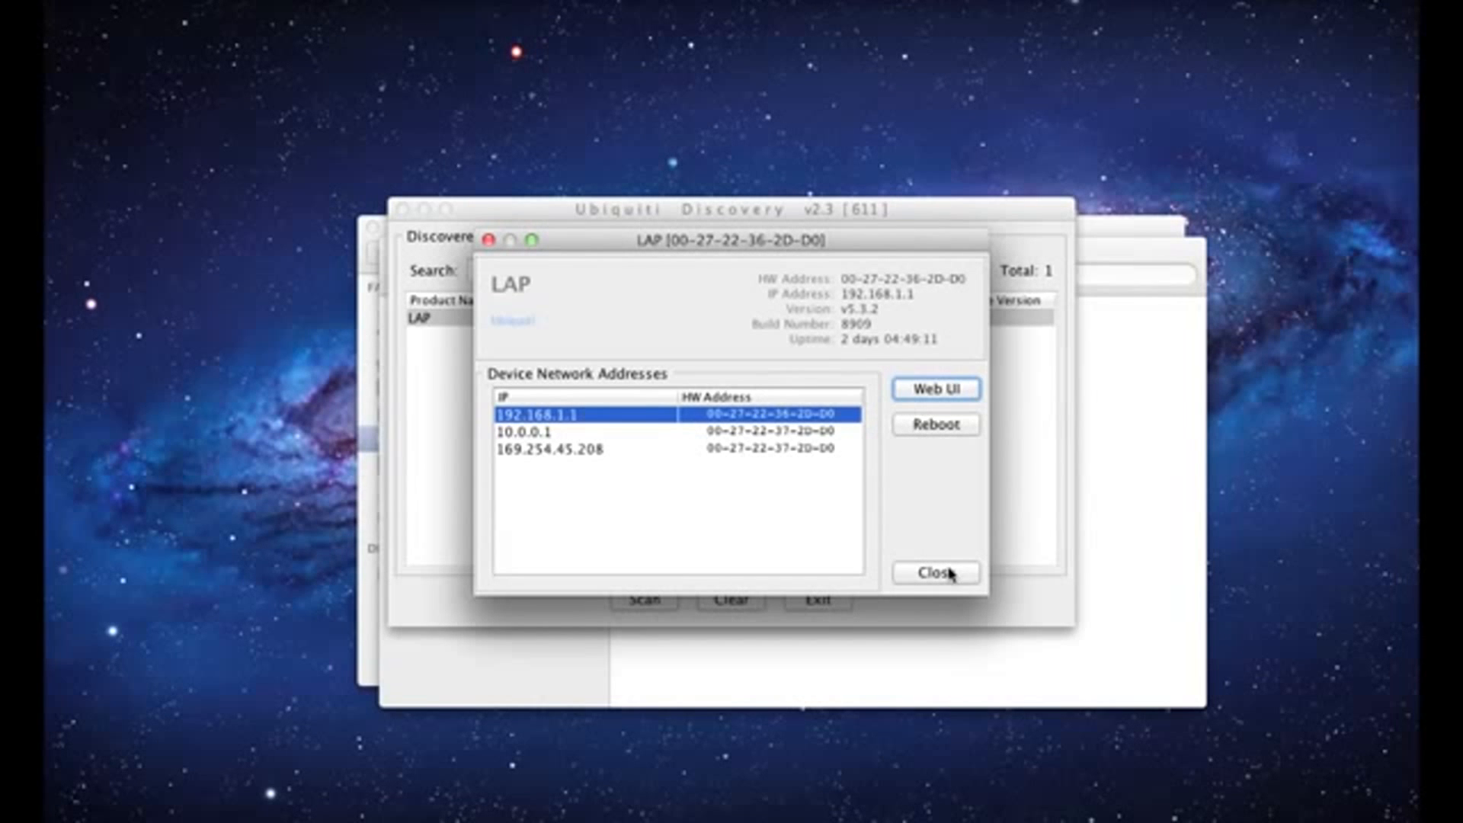
# Step: Close the LAP device details dialog, returning to the discovered devices list
pyautogui.click(936, 573)
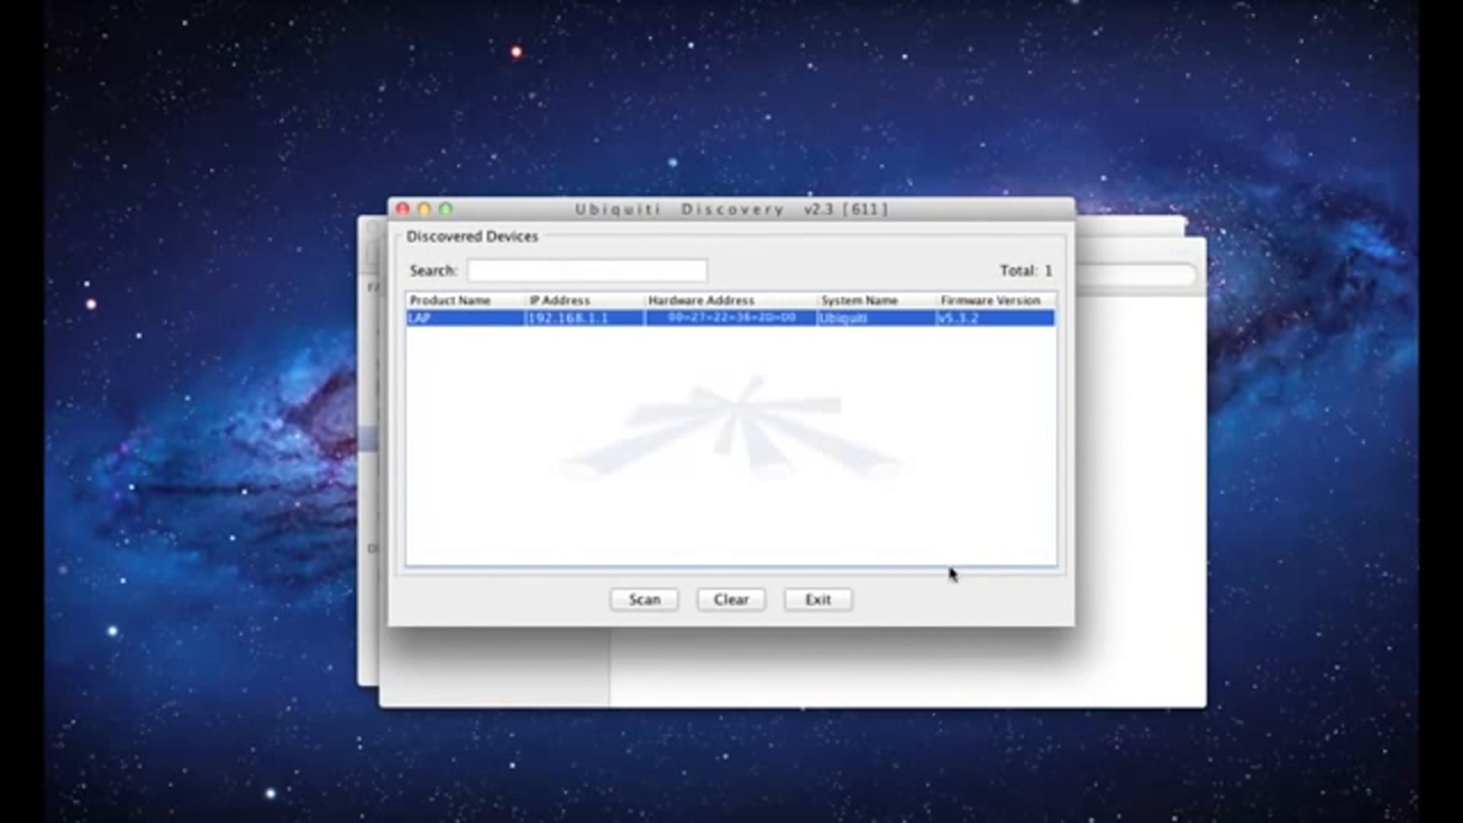
pyautogui.click(730, 599)
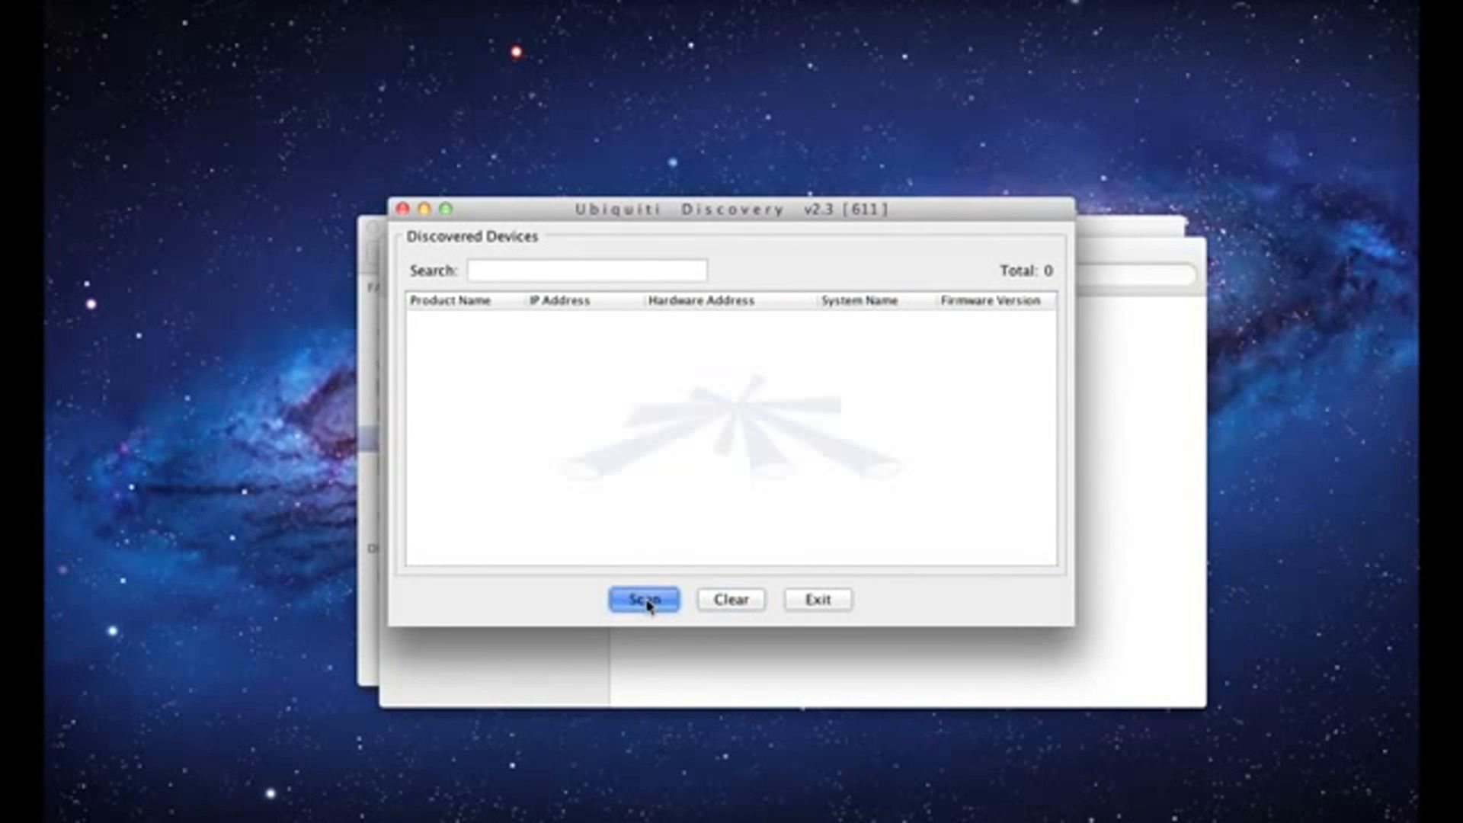
pyautogui.click(643, 599)
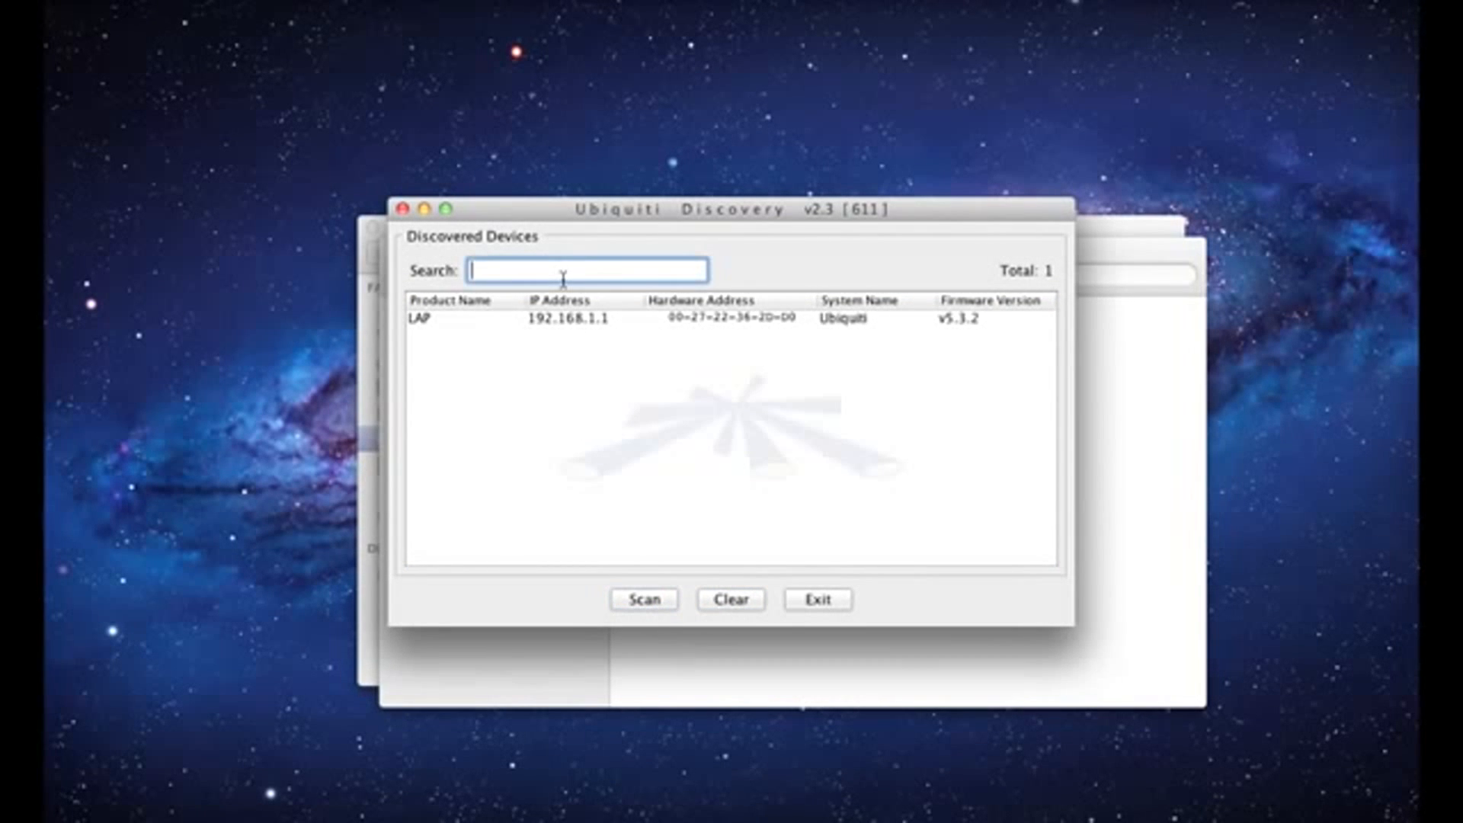
pyautogui.write('192.16')
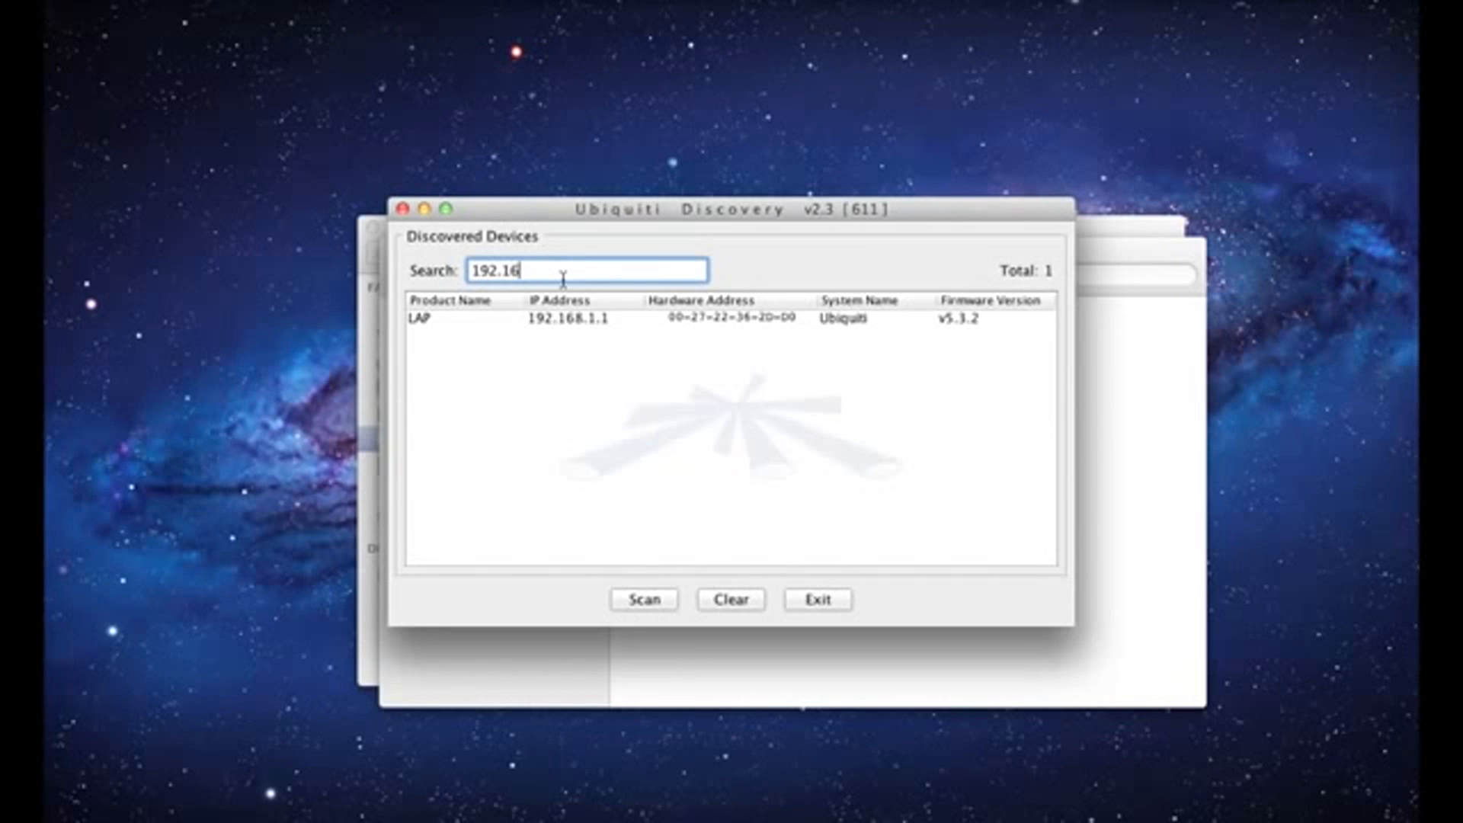
pyautogui.write('7')
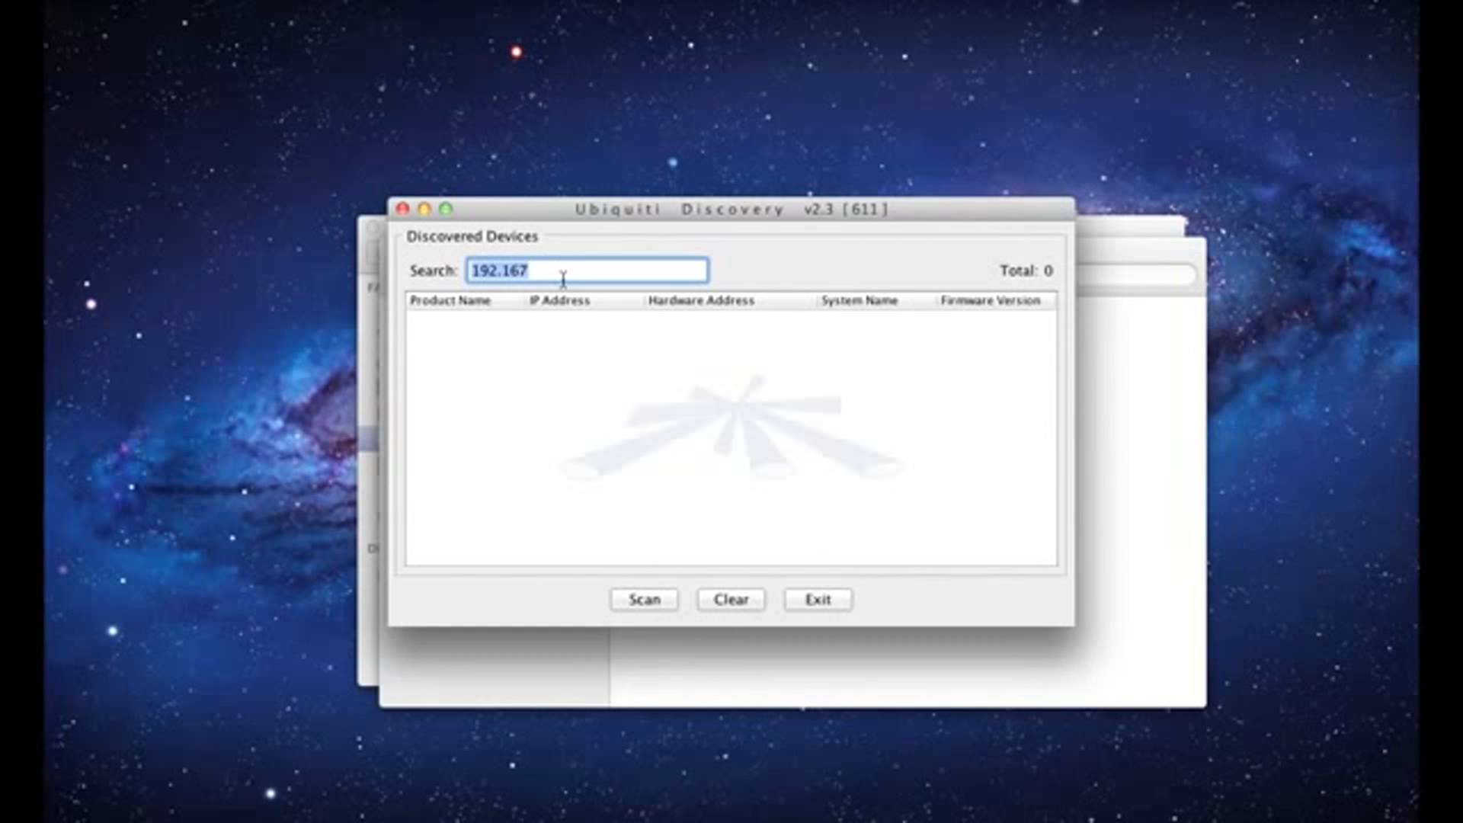
pyautogui.click(643, 599)
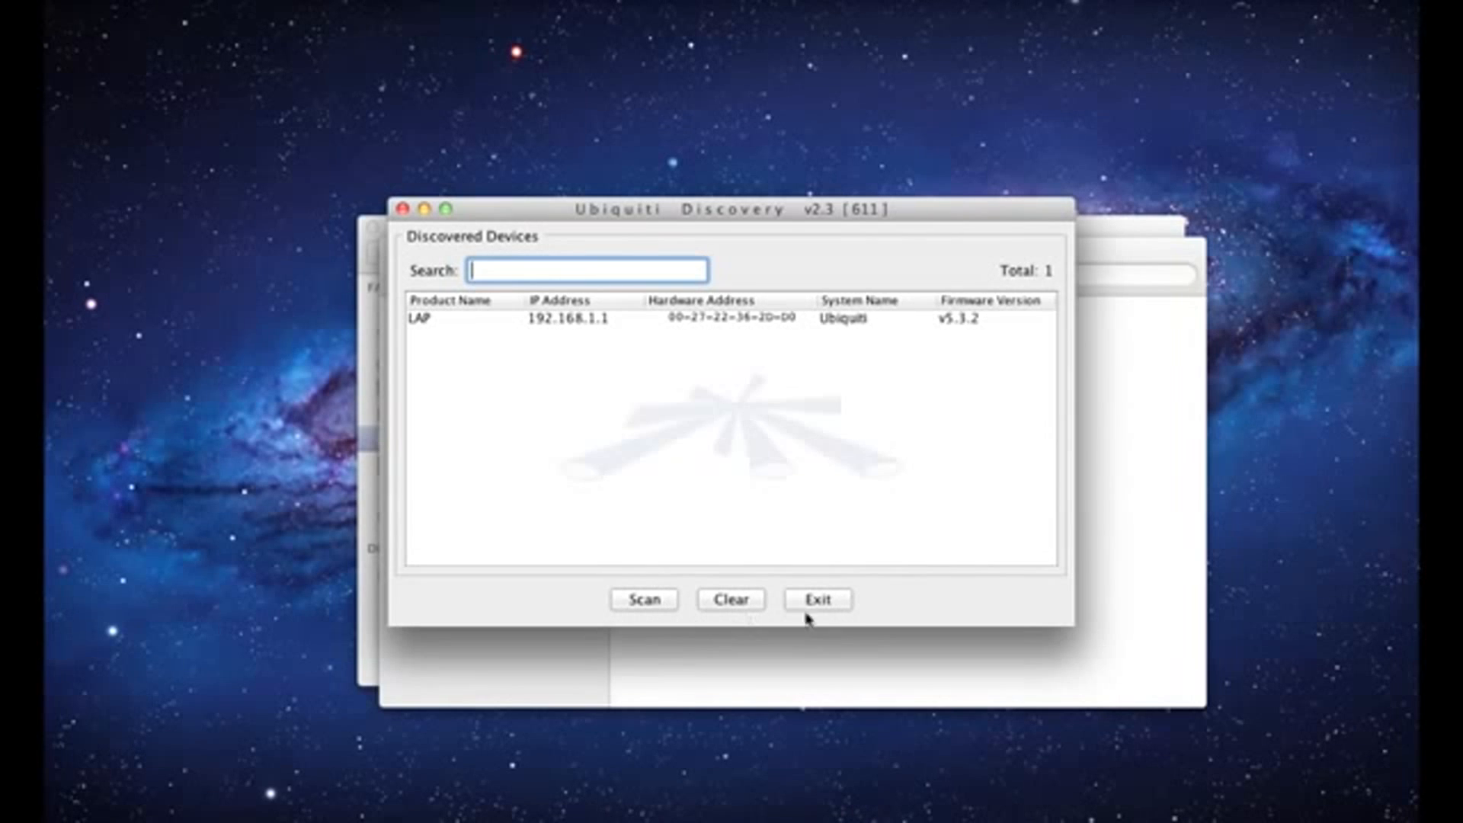